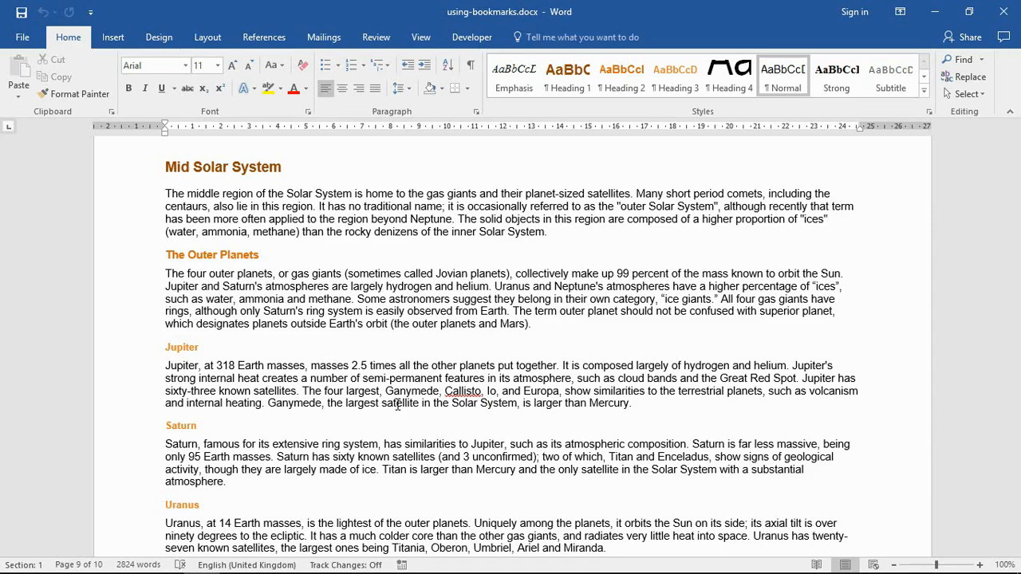
- Scroll down to the 'Breakdown of Mass, Radius and Density' table on the last page
scroll(down, 3)
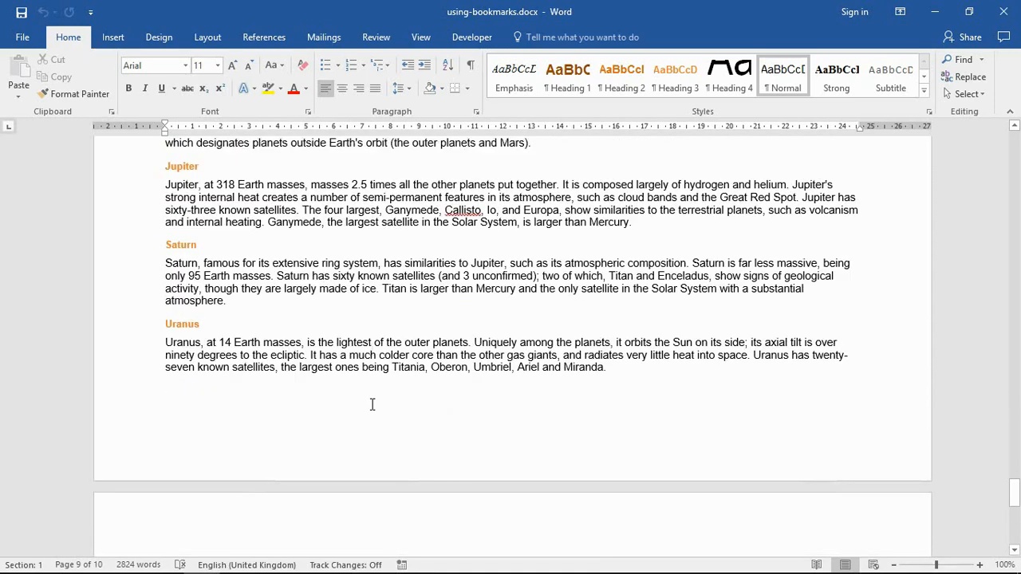
scroll(down, 3)
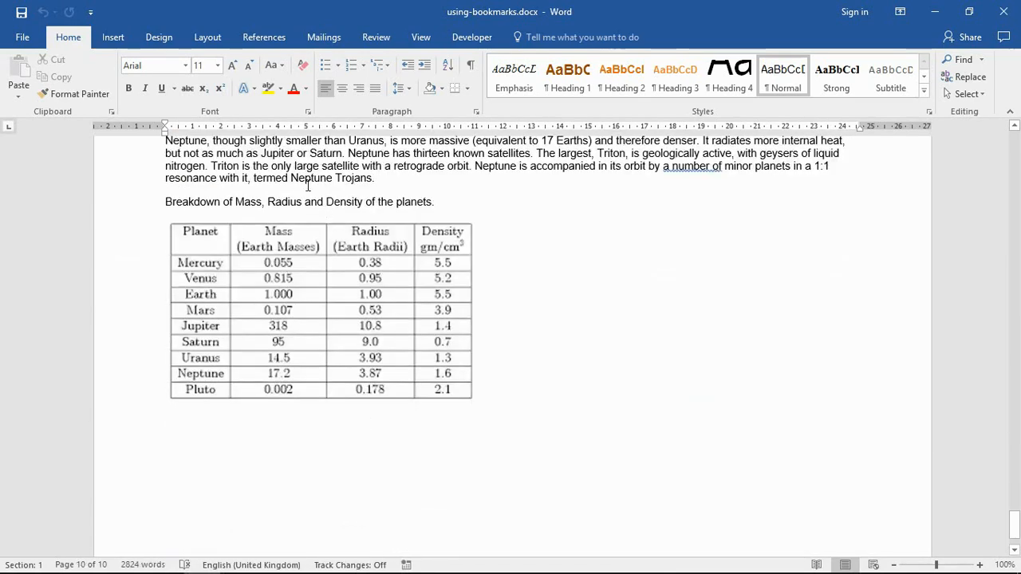
mouse_move(392, 361)
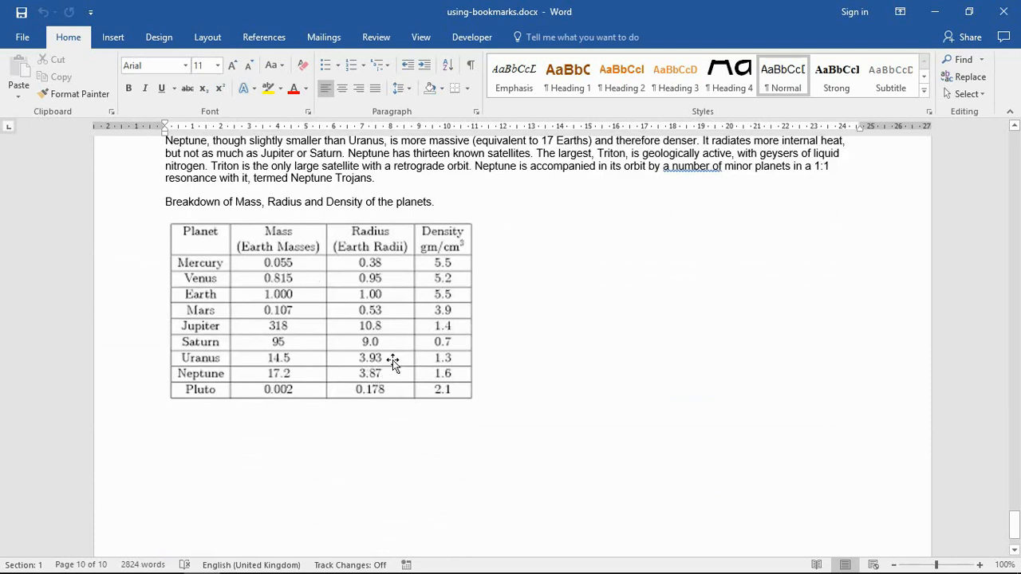
mouse_move(300, 284)
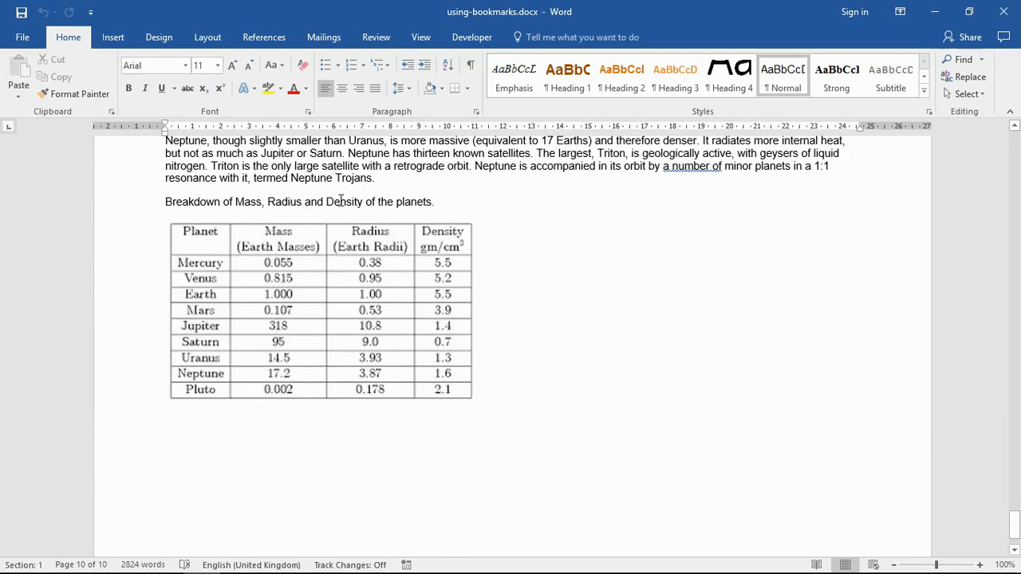
mouse_move(284, 237)
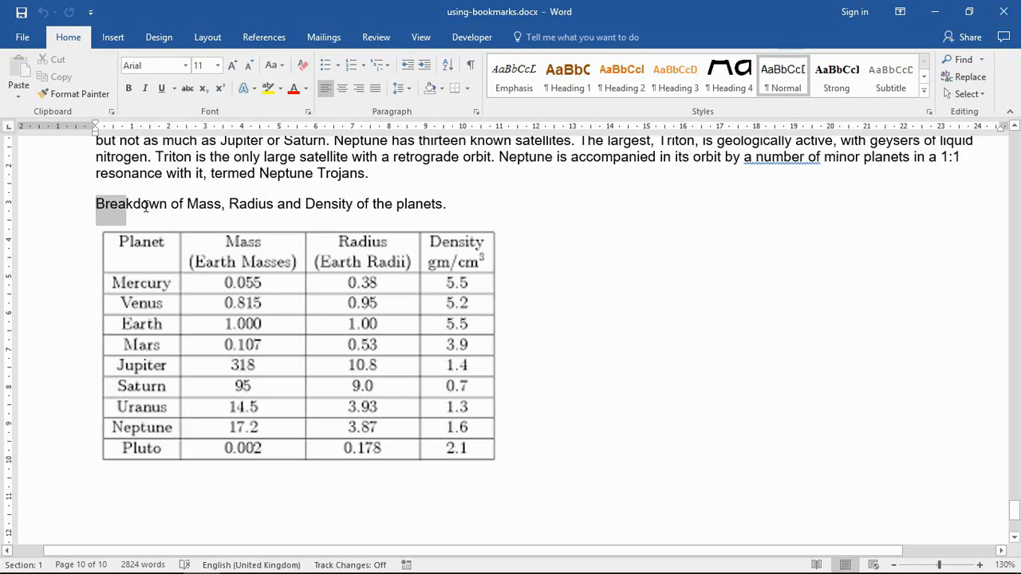
- Select the whole word 'Breakdown' at the start of the planet table caption
double_click(131, 204)
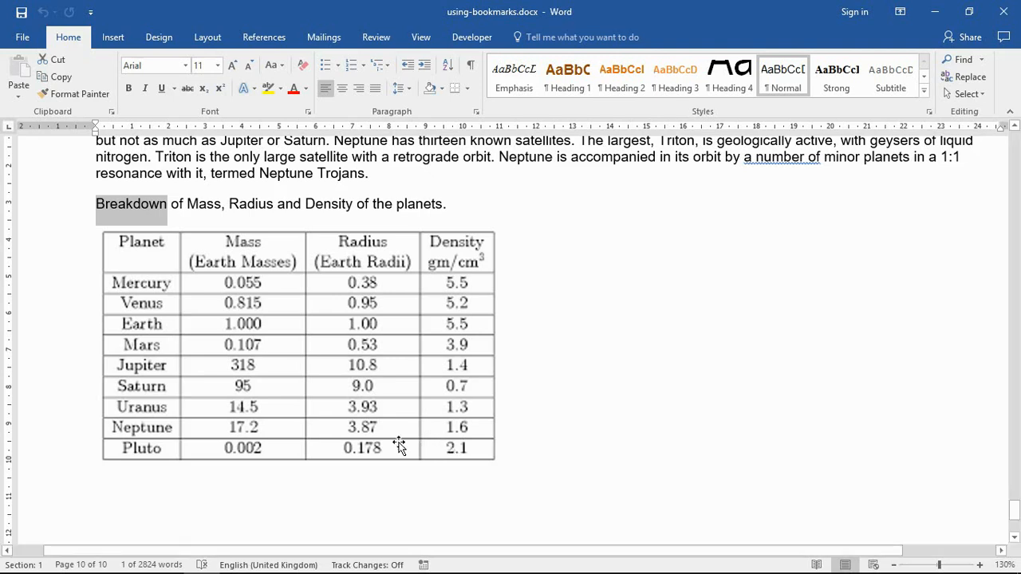
mouse_move(411, 300)
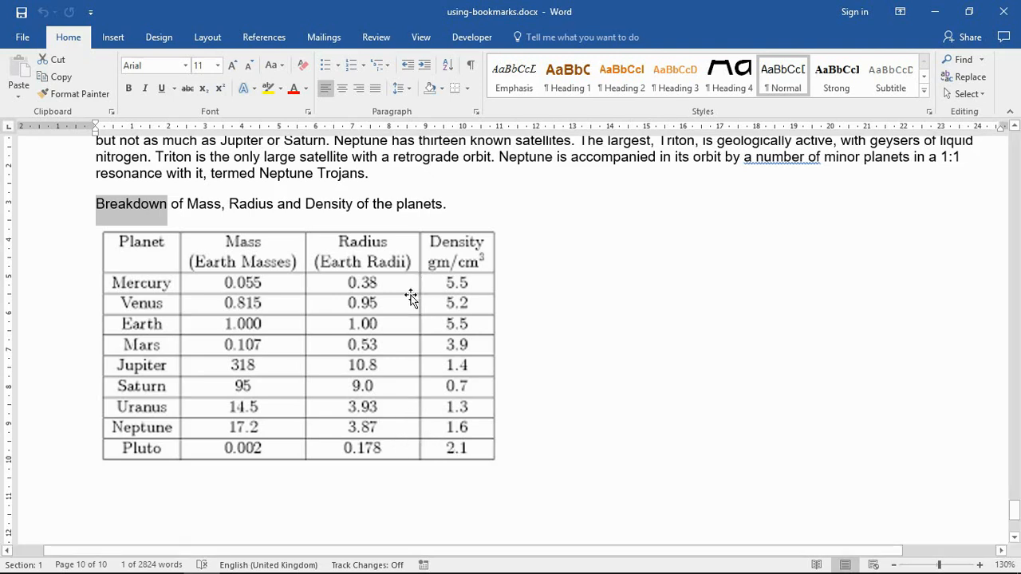
mouse_move(134, 213)
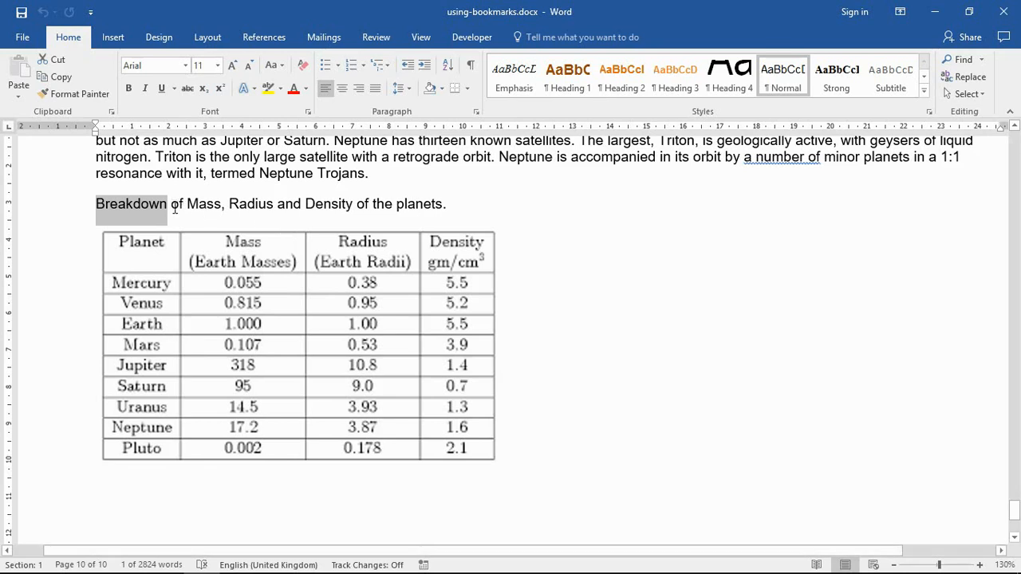
click(198, 222)
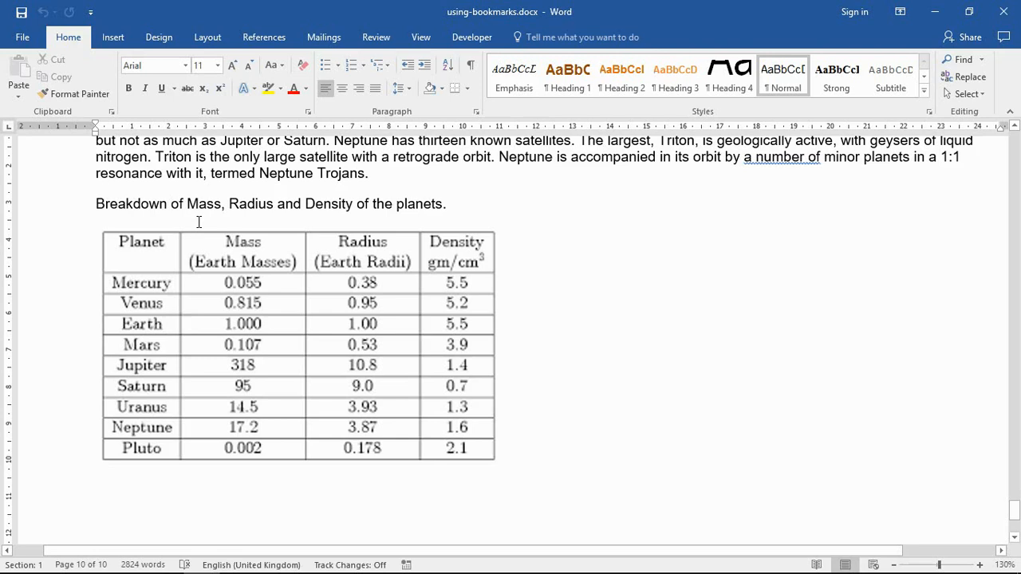
click(170, 204)
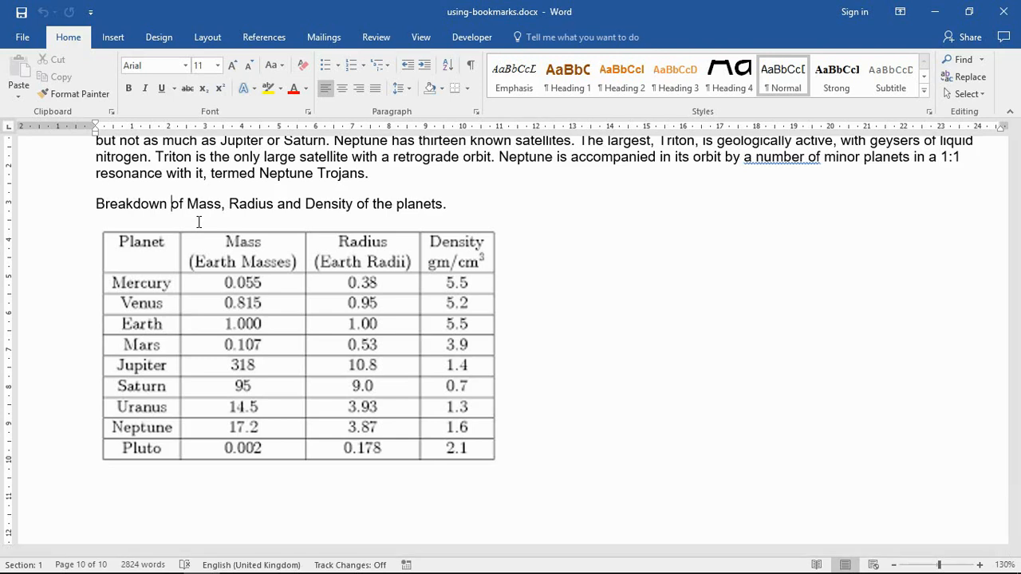
double_click(131, 204)
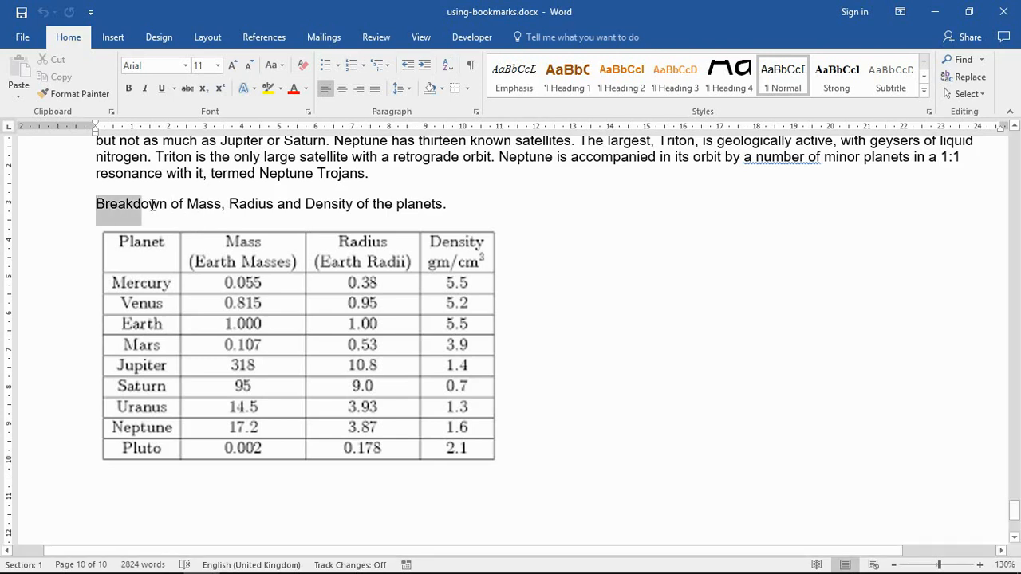
double_click(131, 204)
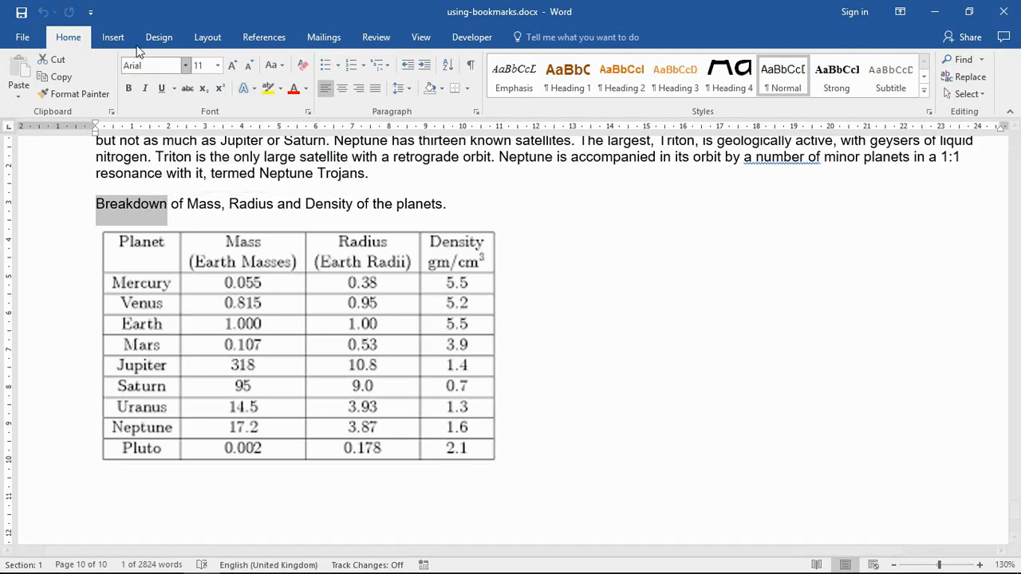
mouse_move(112, 37)
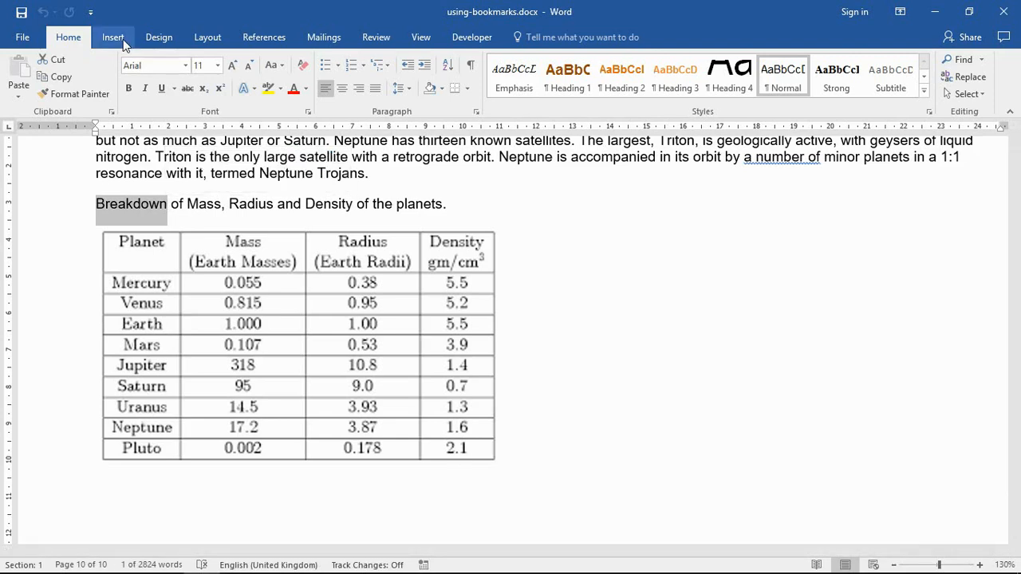
- Add a bookmark named 'Breakdown' on the selected word via Insert > Bookmark
click(112, 37)
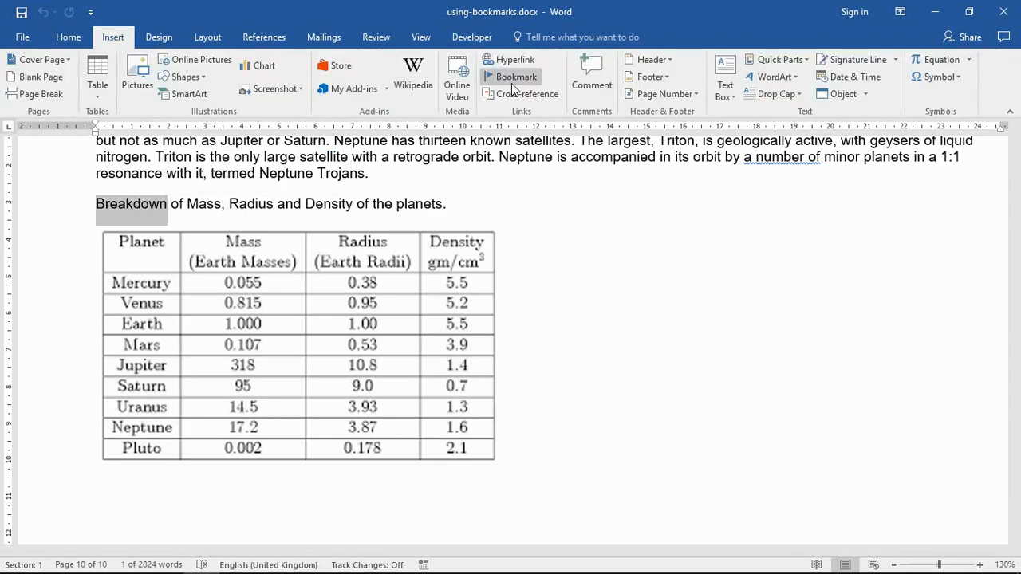
mouse_move(517, 77)
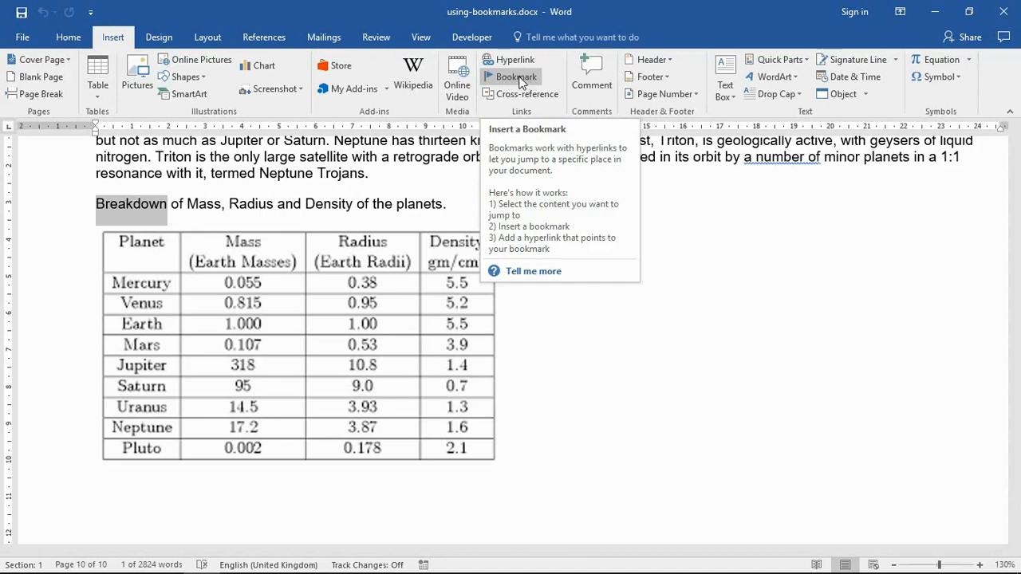
click(517, 77)
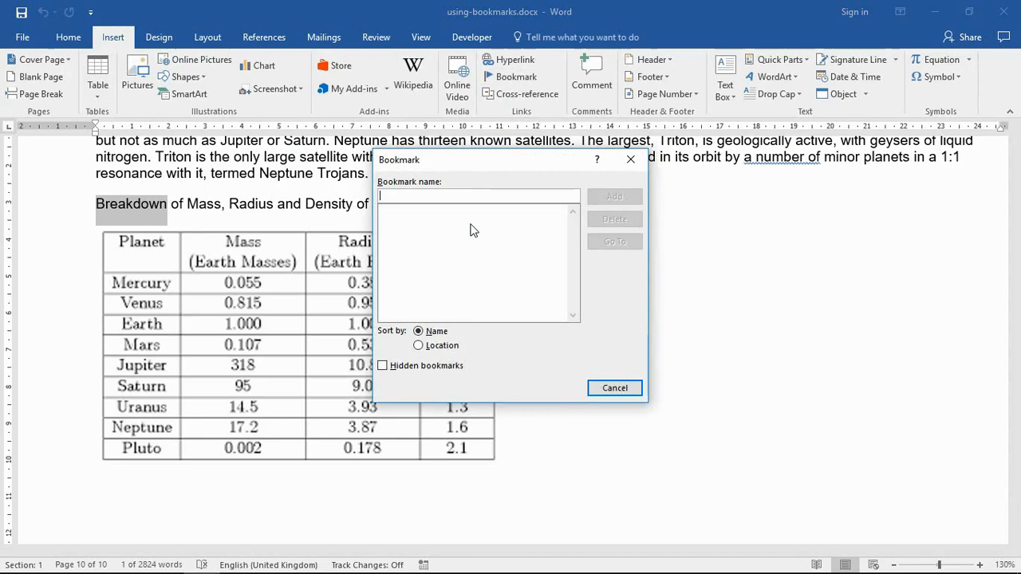
text(Break)
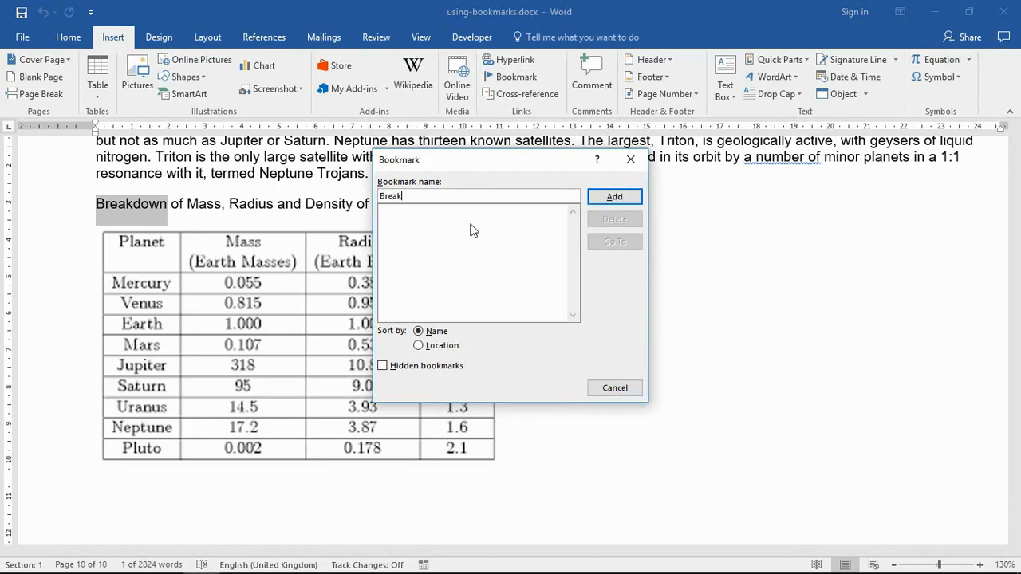
text(down)
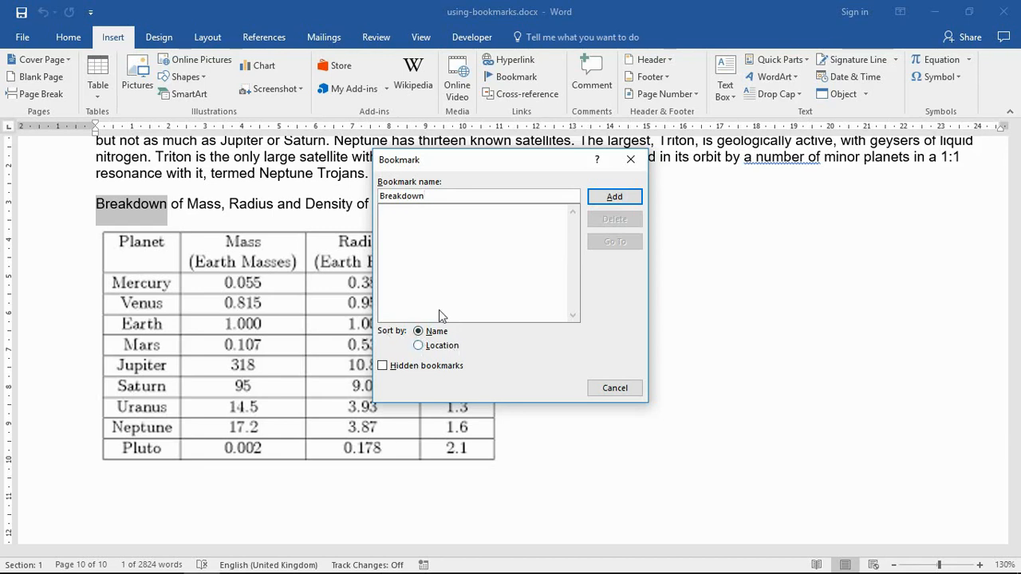
mouse_move(530, 294)
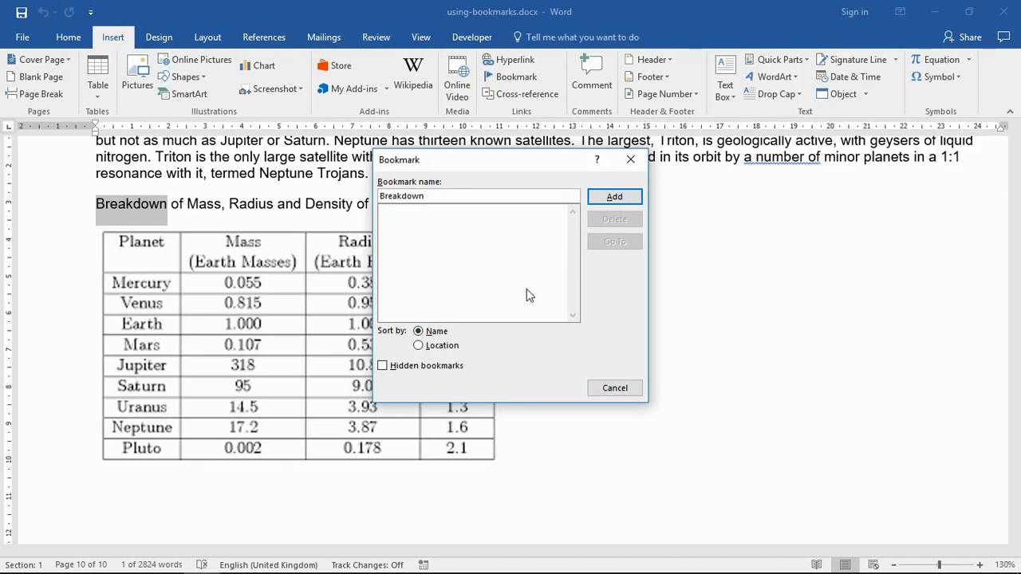
click(614, 197)
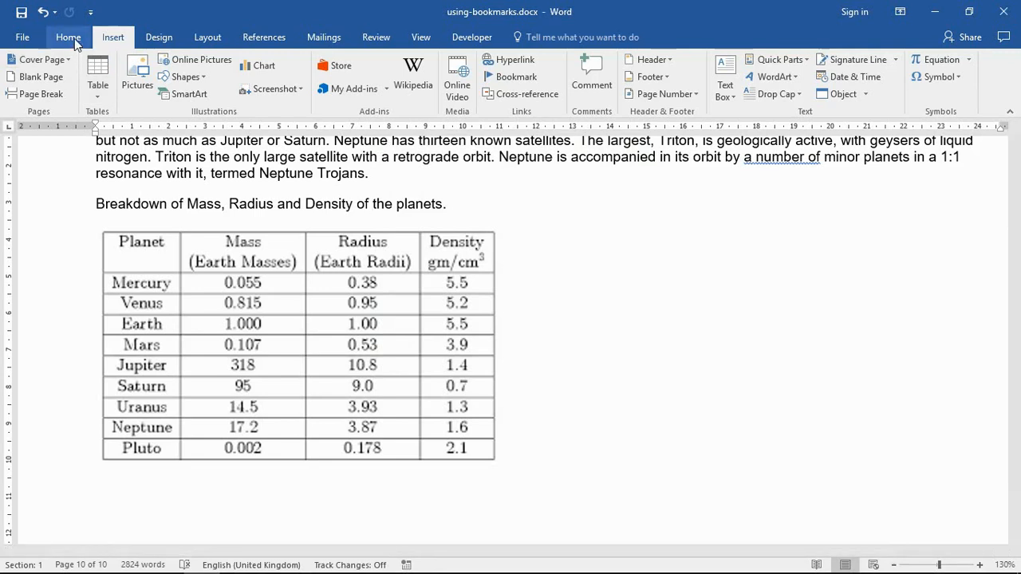
click(67, 37)
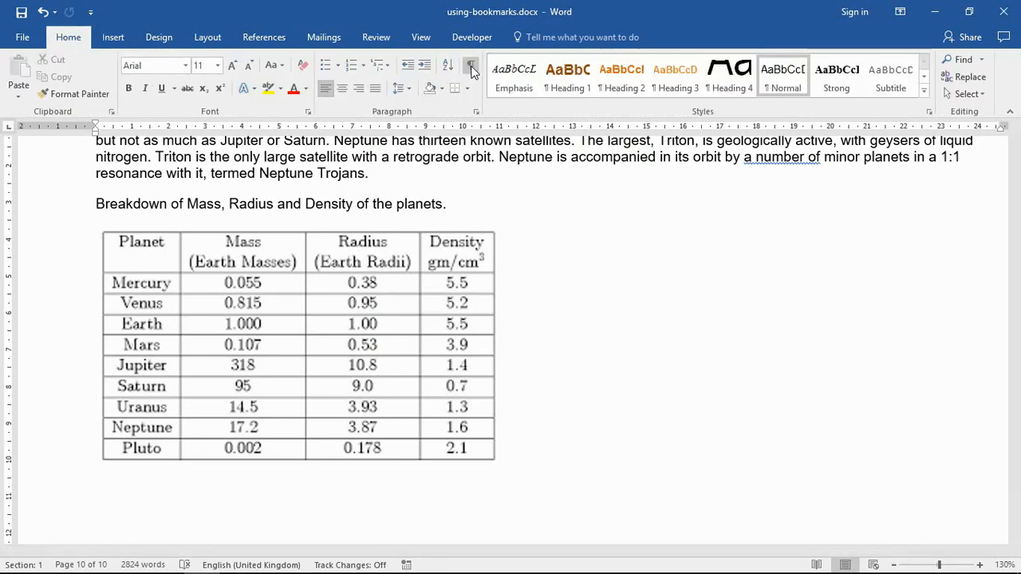
click(469, 65)
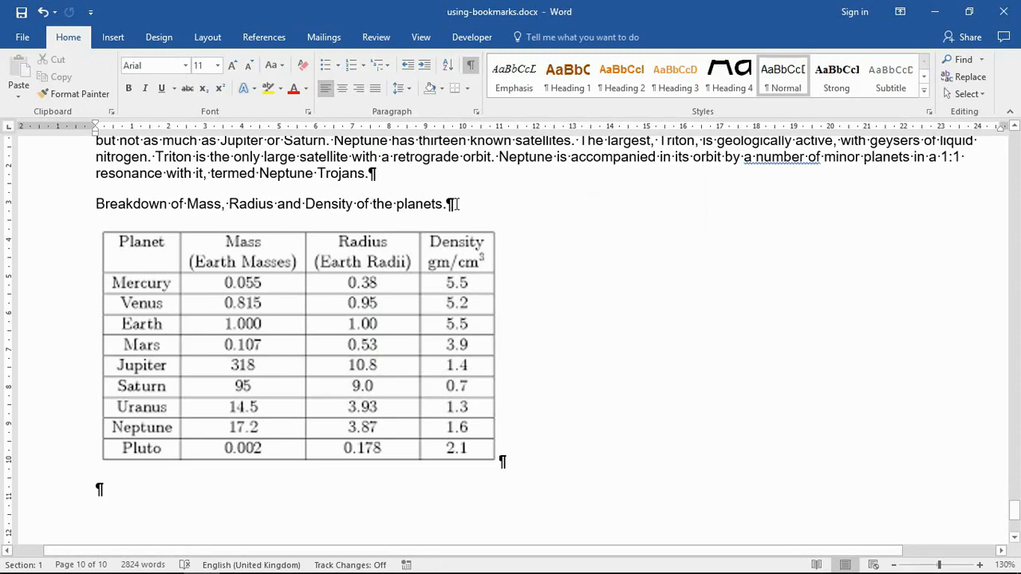
click(444, 204)
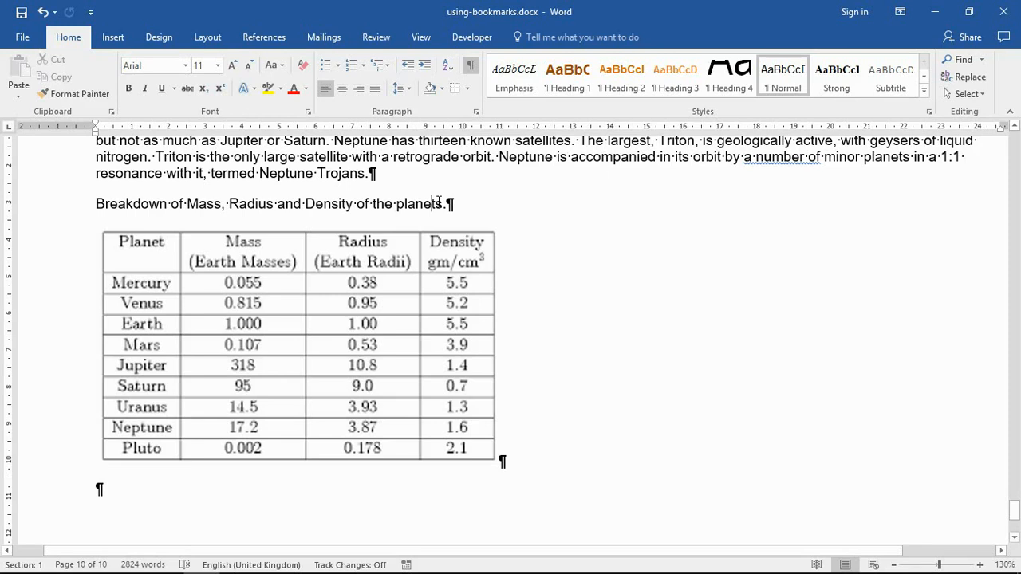
mouse_move(460, 158)
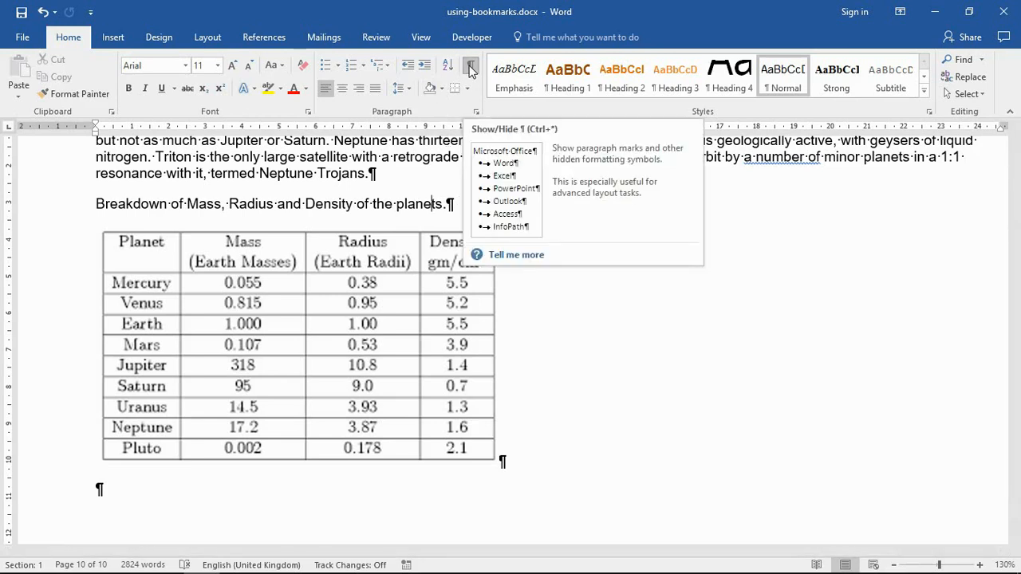
click(469, 65)
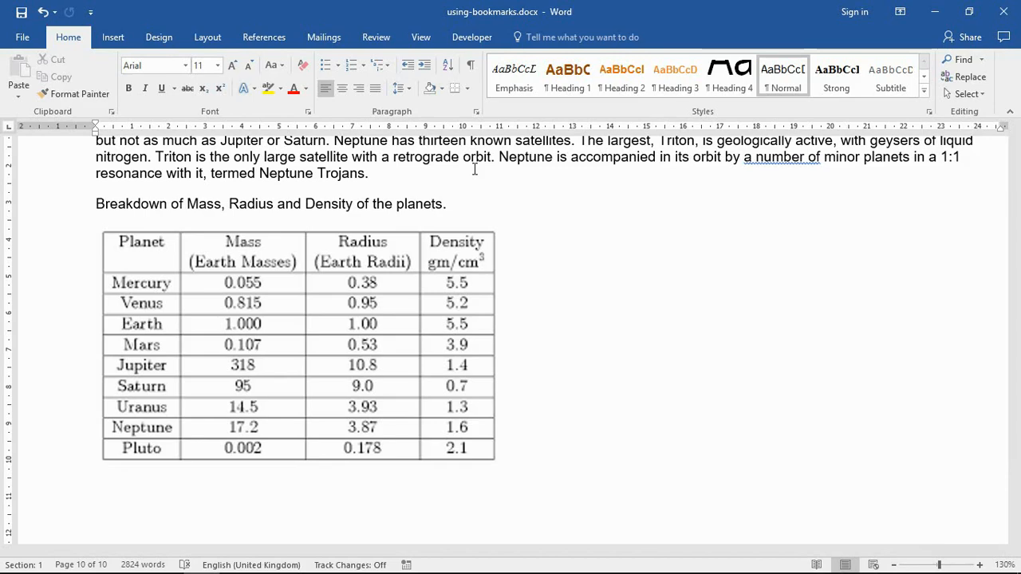
- Use Go To with the Bookmark 'Breakdown' to jump to the table caption, then close the dialog
scroll(down, 3)
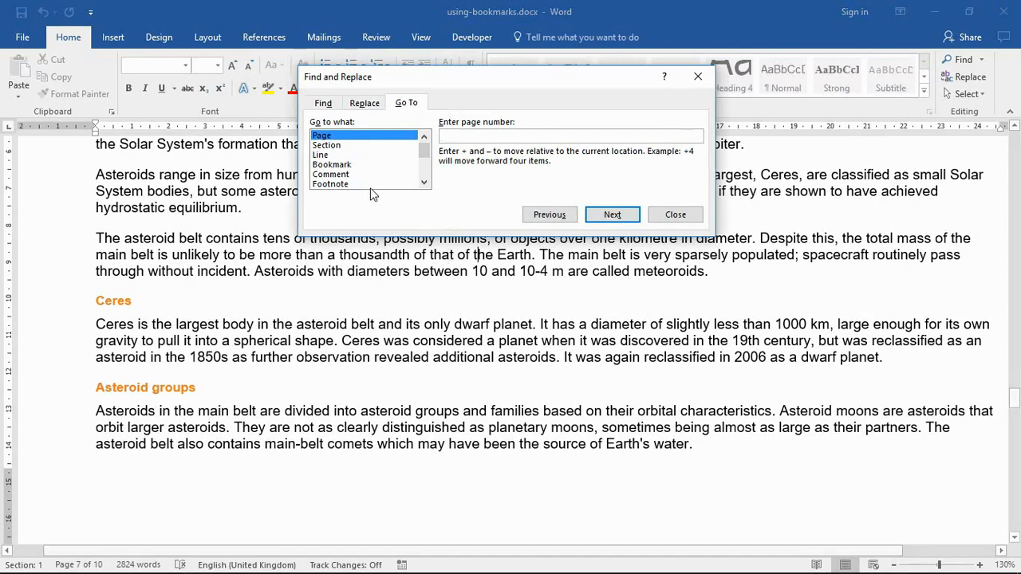
click(332, 164)
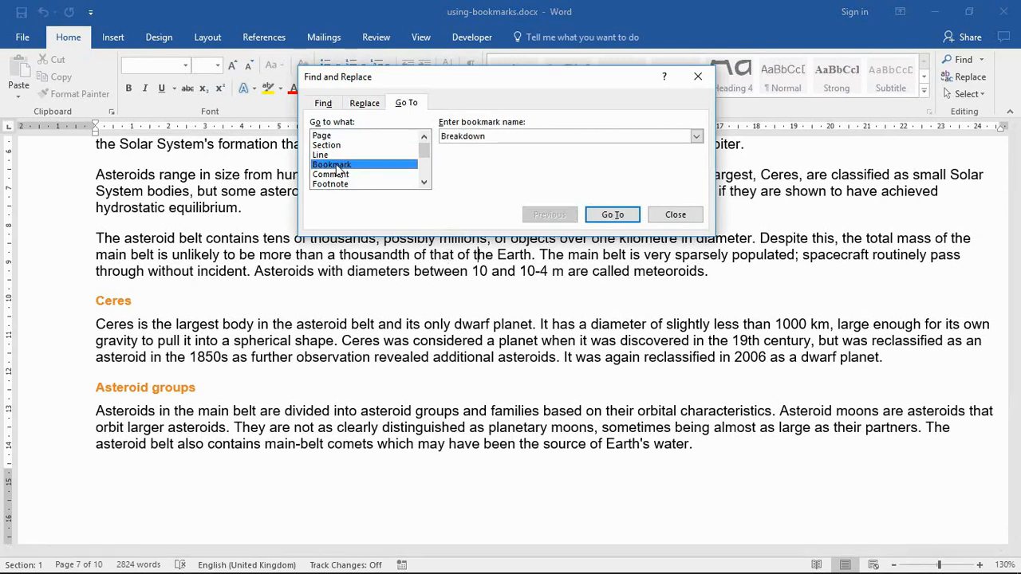
click(696, 136)
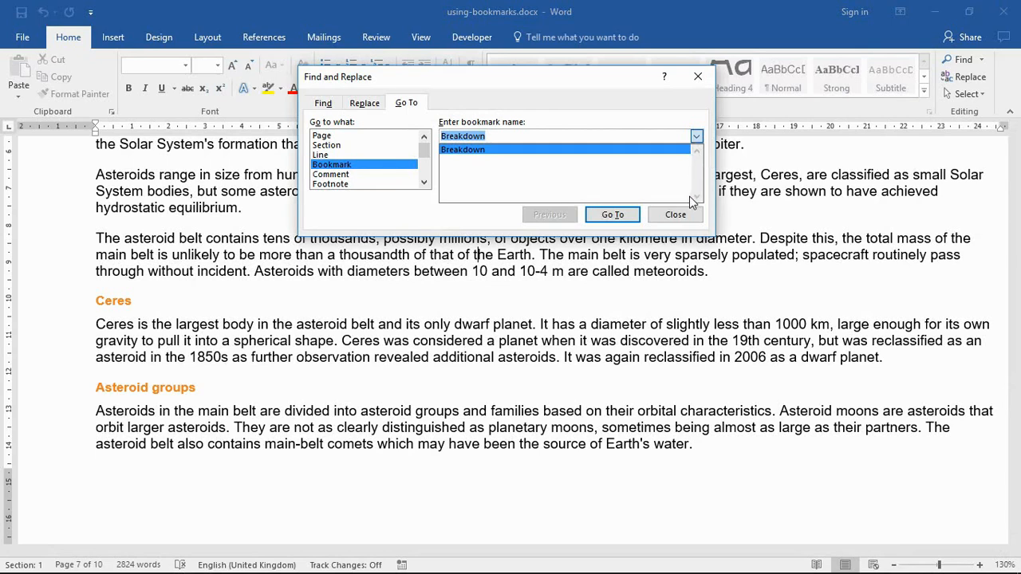
mouse_move(680, 134)
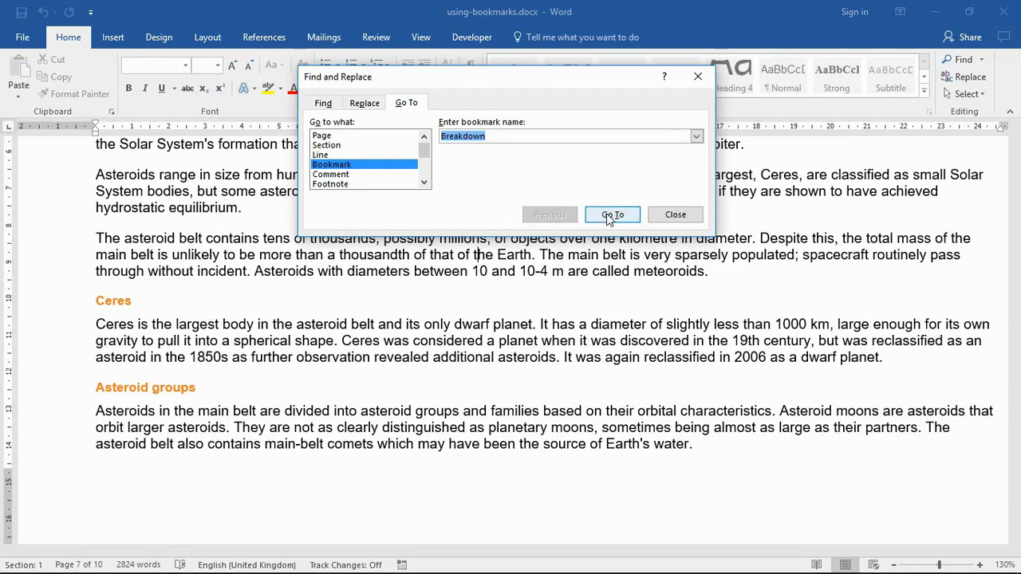
click(613, 214)
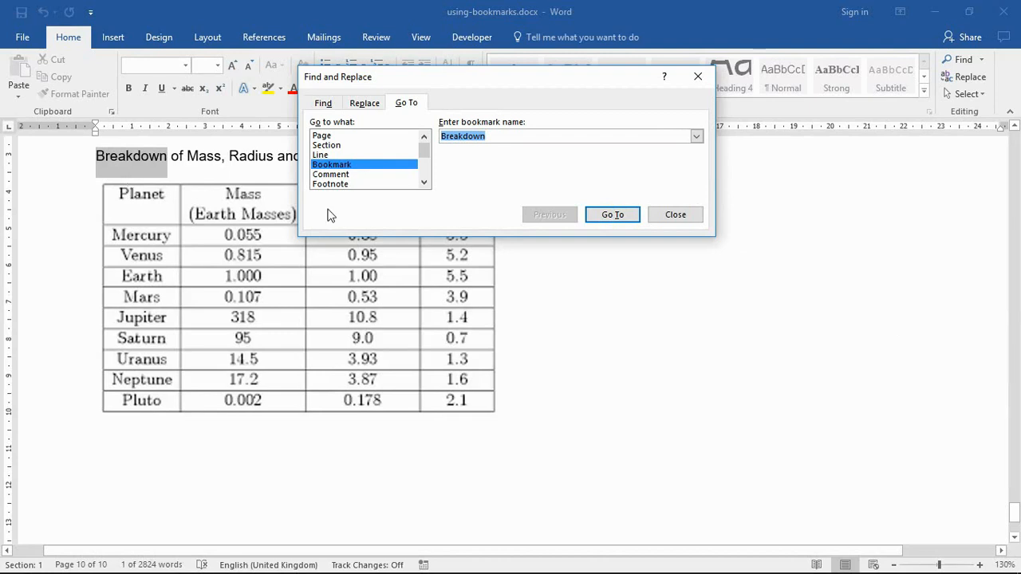
click(675, 214)
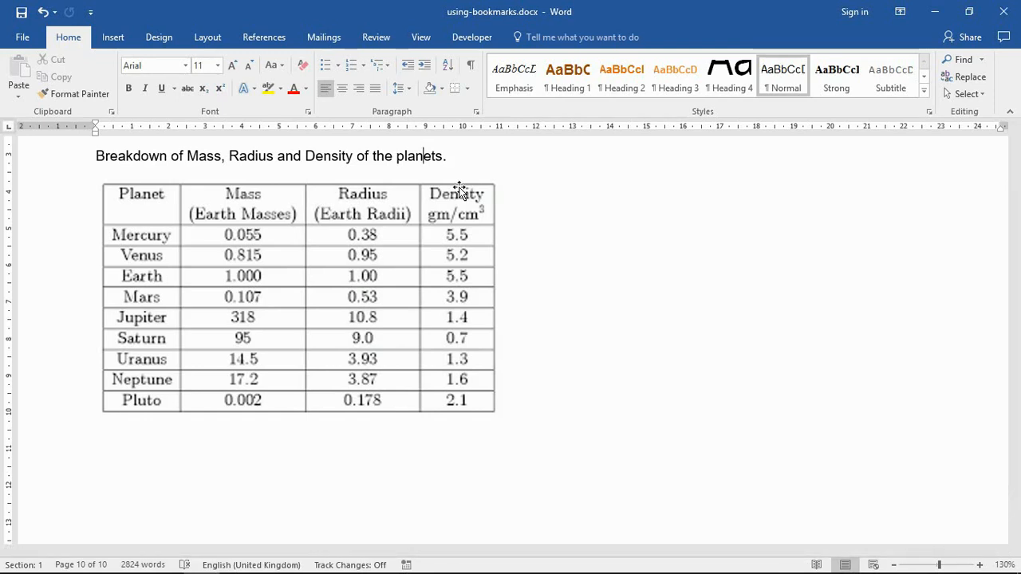
mouse_move(449, 253)
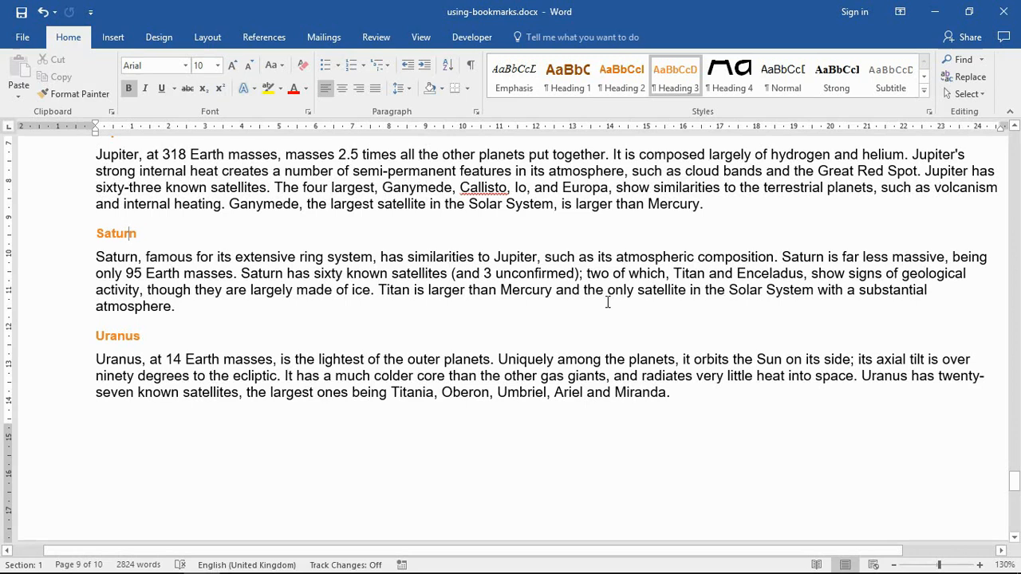
scroll(down, 3)
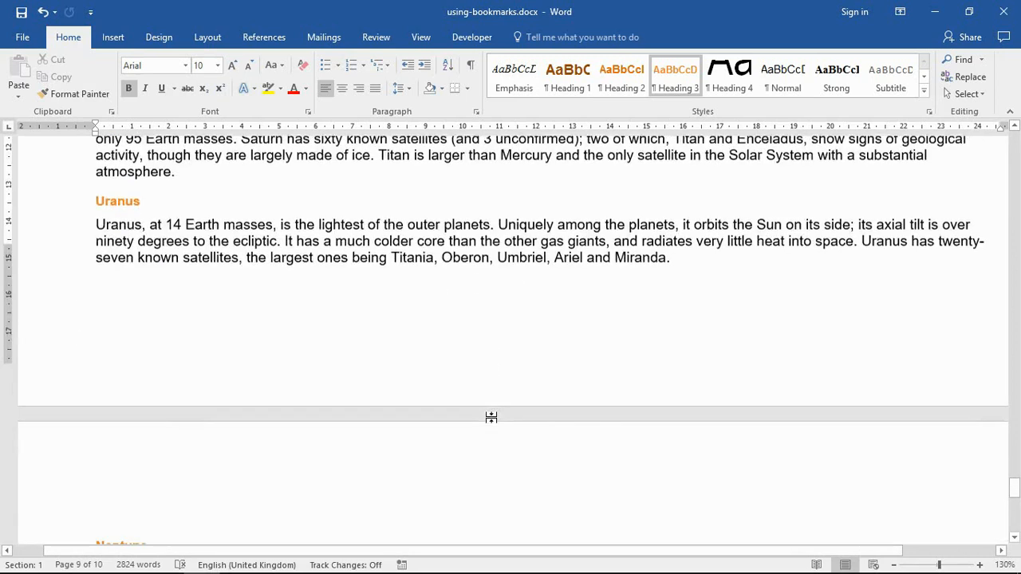
scroll(down, 3)
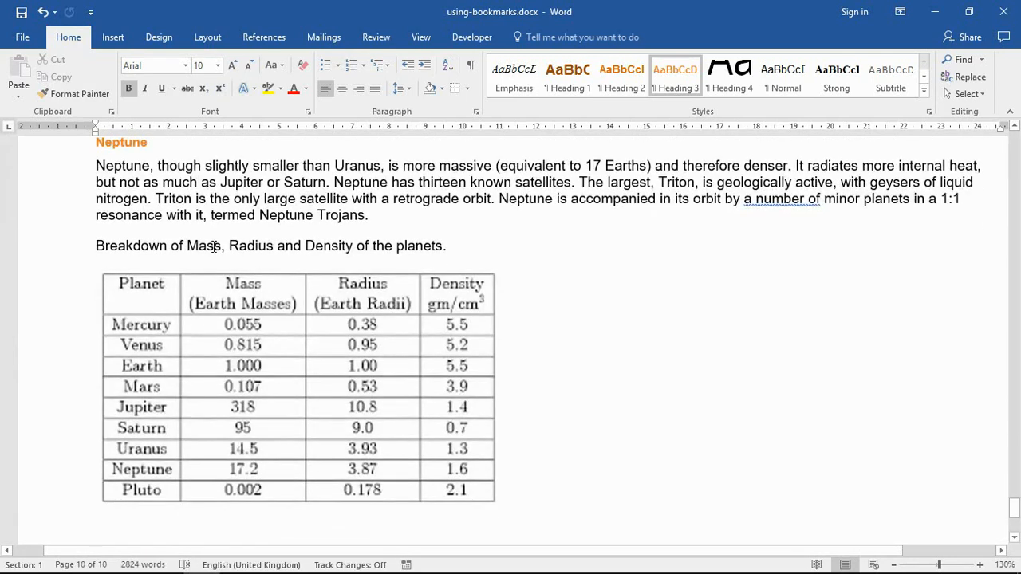
drag(188, 246, 354, 246)
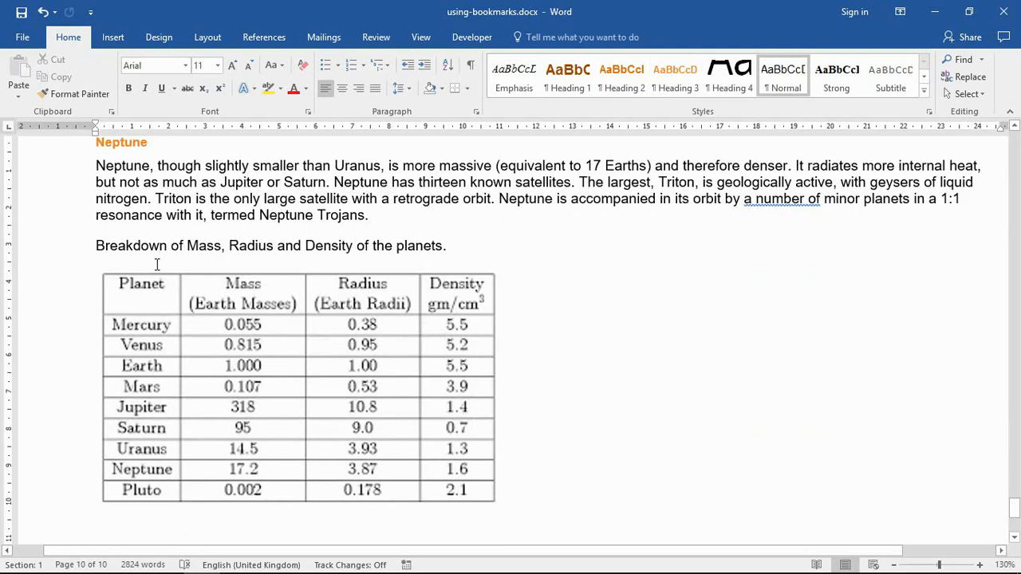
click(160, 246)
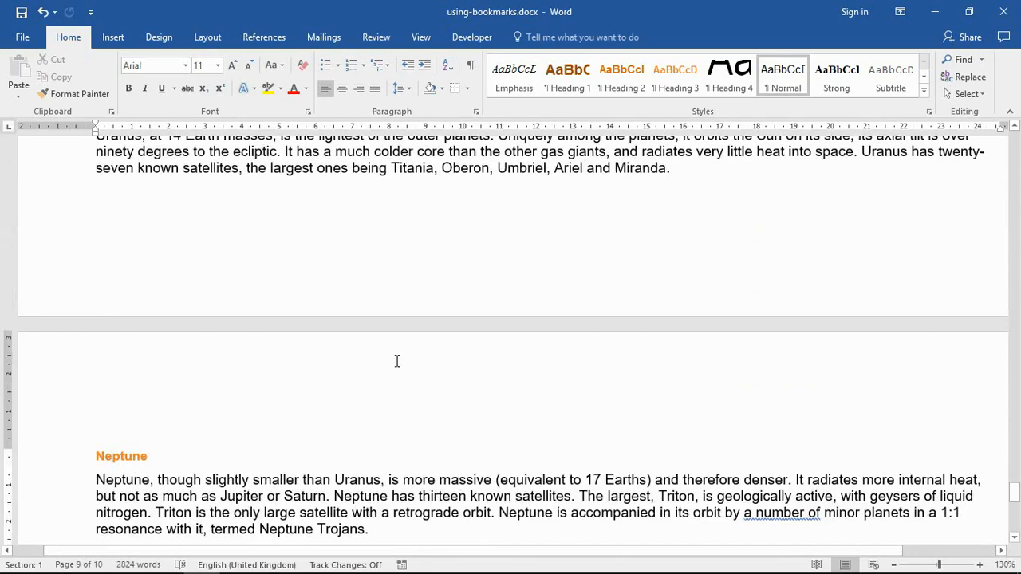
- Scroll back to the Jupiter section and select the phrase '318 Earth masses'
scroll(up, 3)
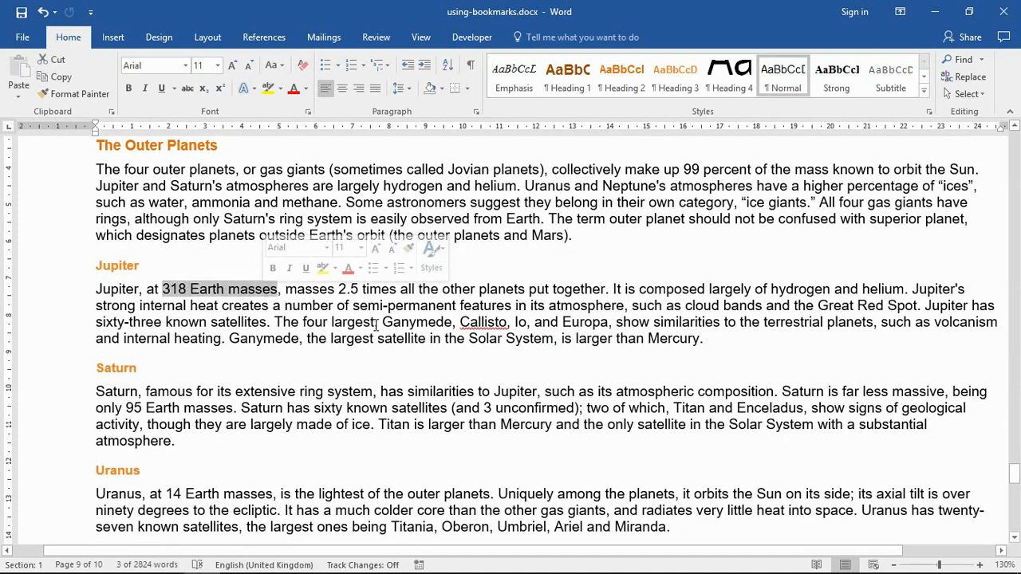
click(412, 322)
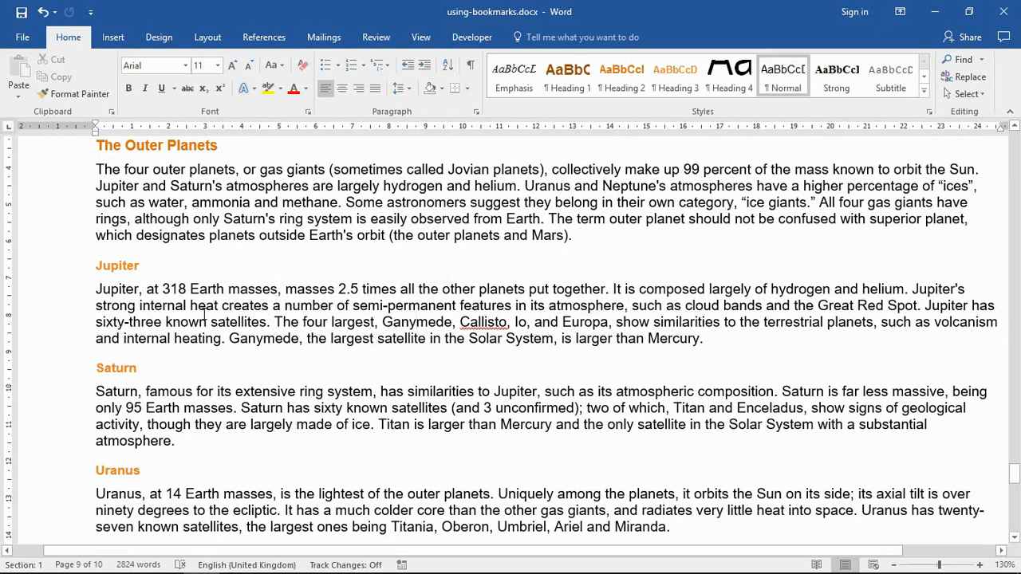
scroll(down, 3)
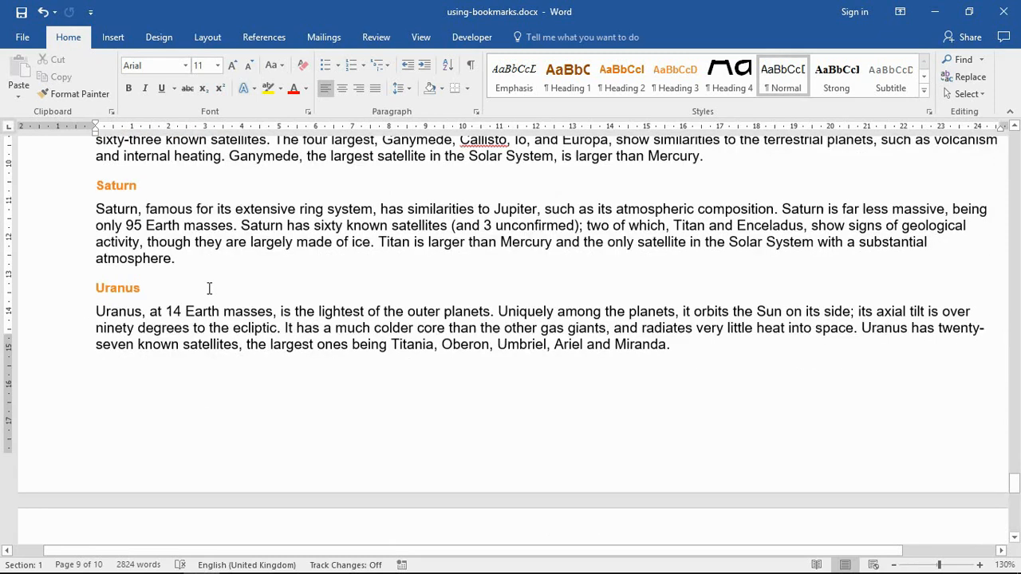
scroll(down, 3)
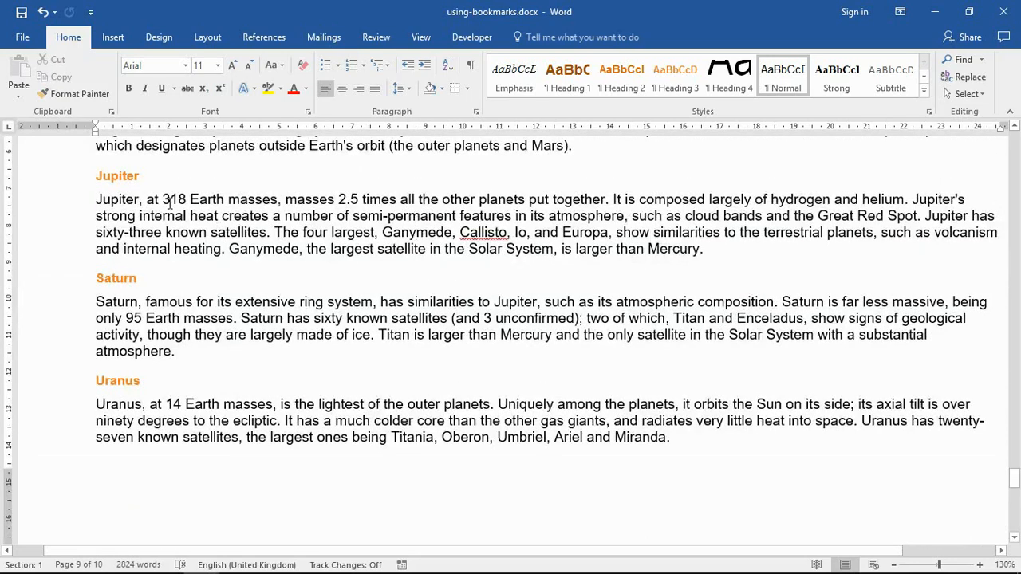
drag(163, 199, 227, 199)
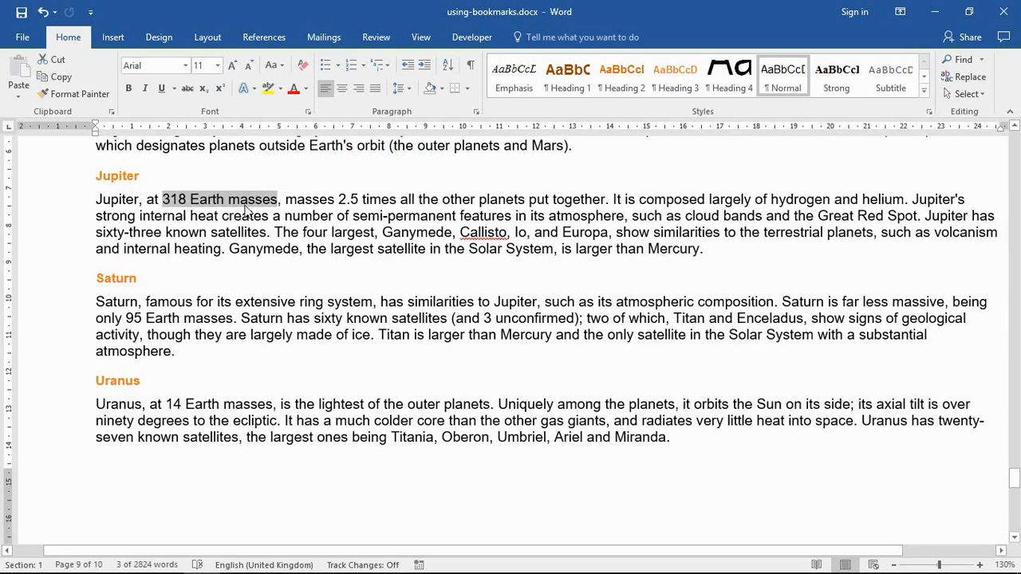
click(112, 36)
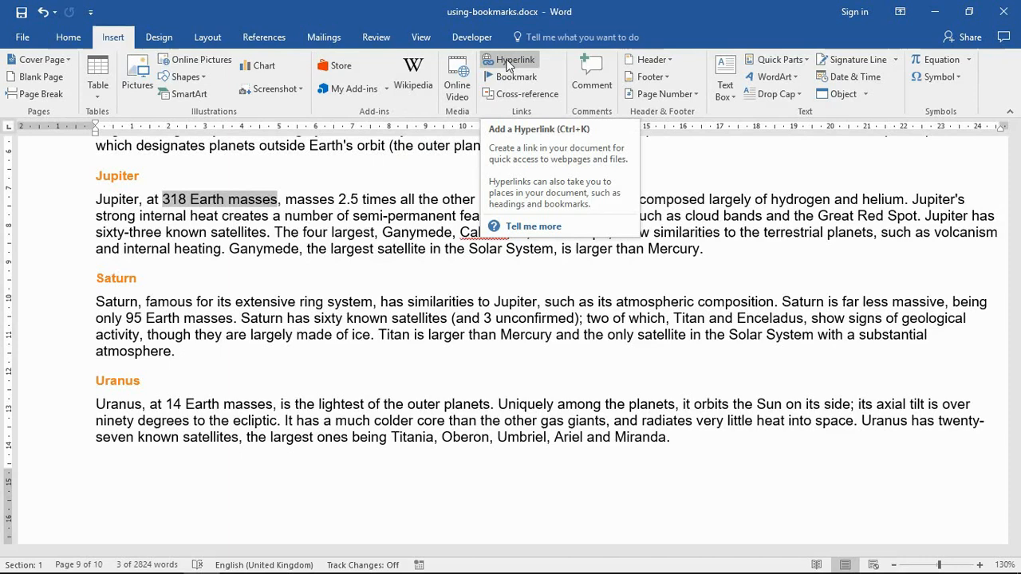
- Hyperlink '318 Earth masses' to the 'Breakdown' bookmark as a place in this document
click(511, 59)
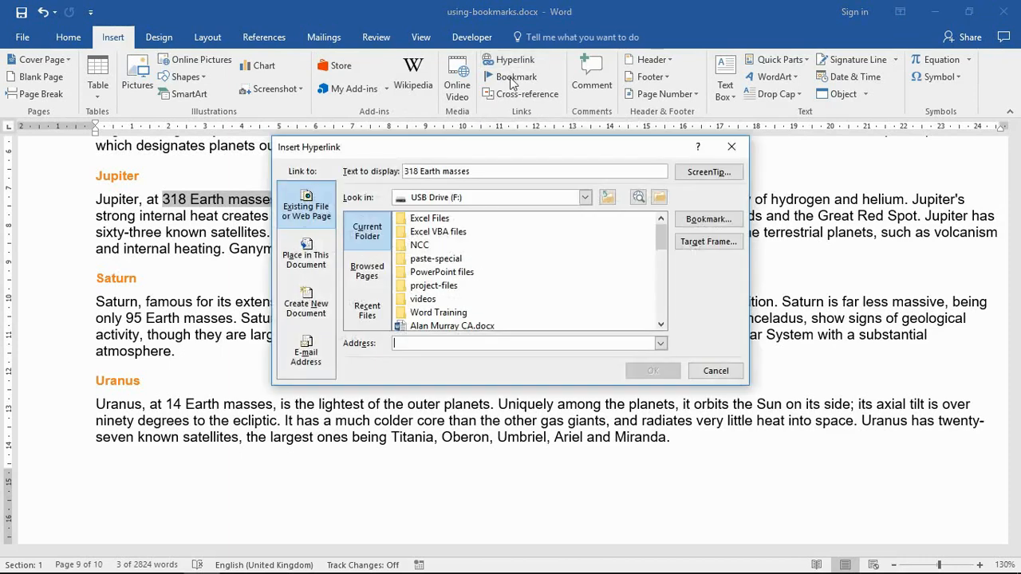
click(306, 254)
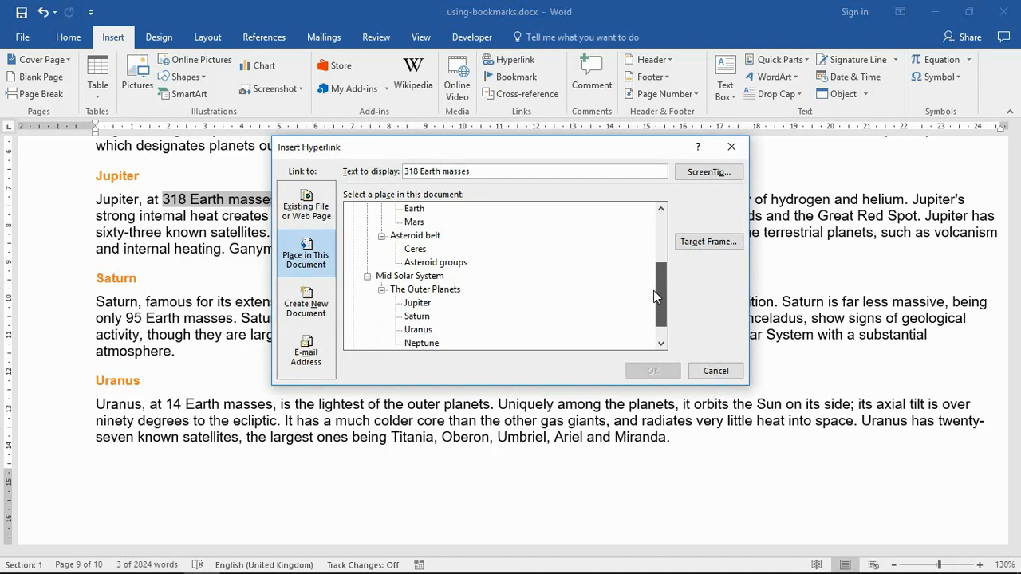
scroll(down, 3)
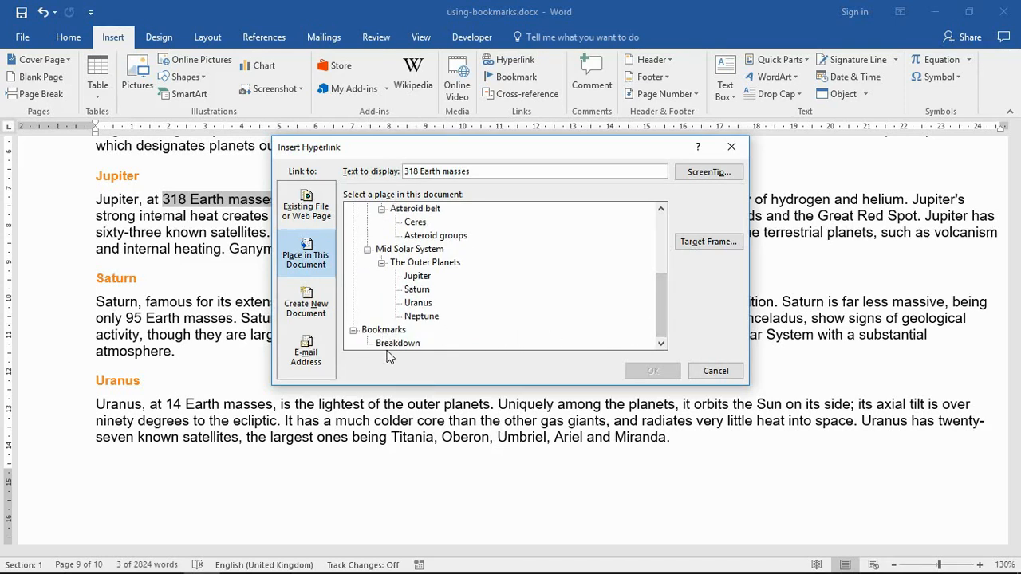
click(398, 343)
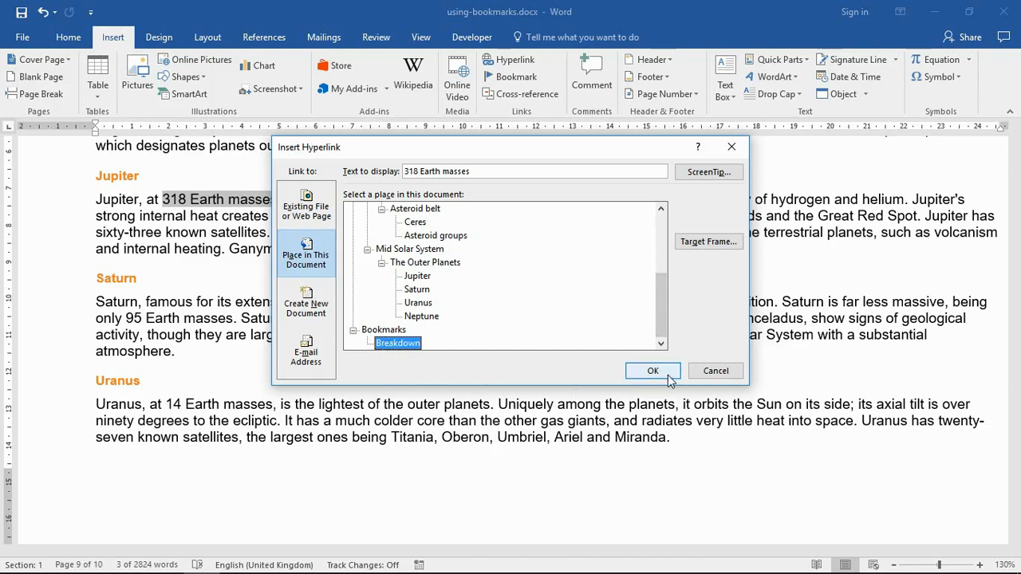
click(652, 370)
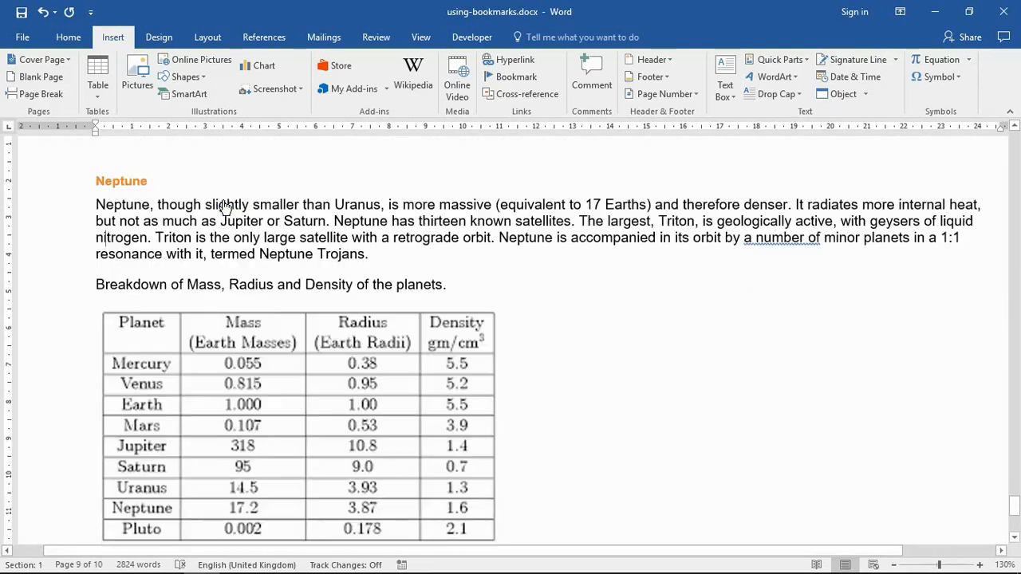
- Navigate to the Breakdown paragraph and table on the last page and return to the Home ribbon
scroll(down, 3)
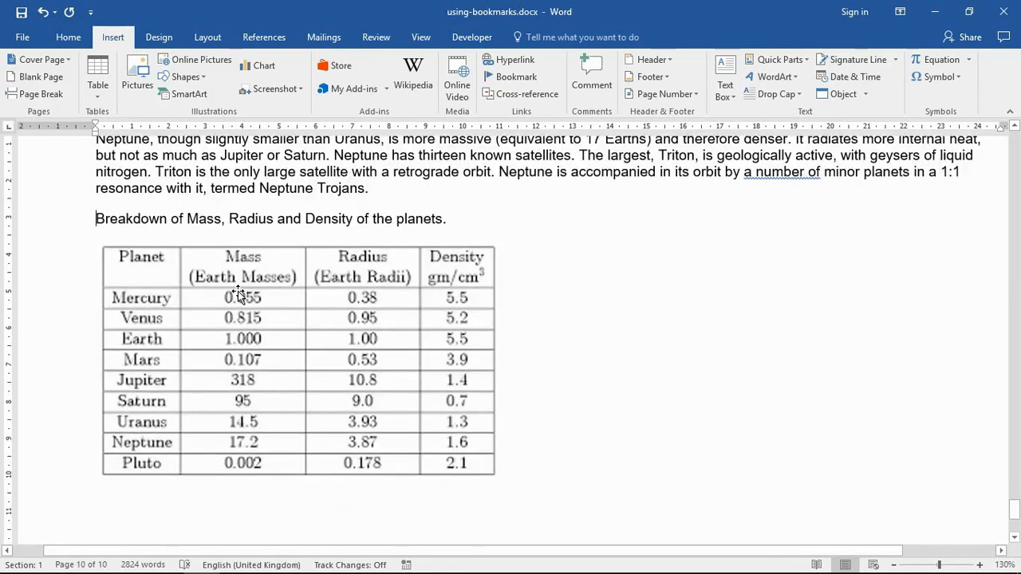
mouse_move(255, 298)
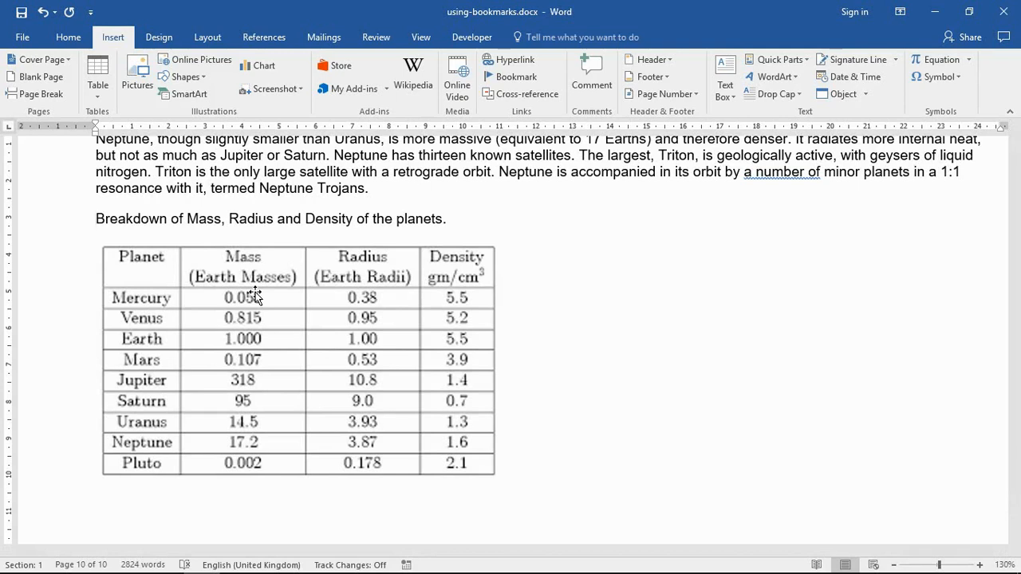
click(96, 219)
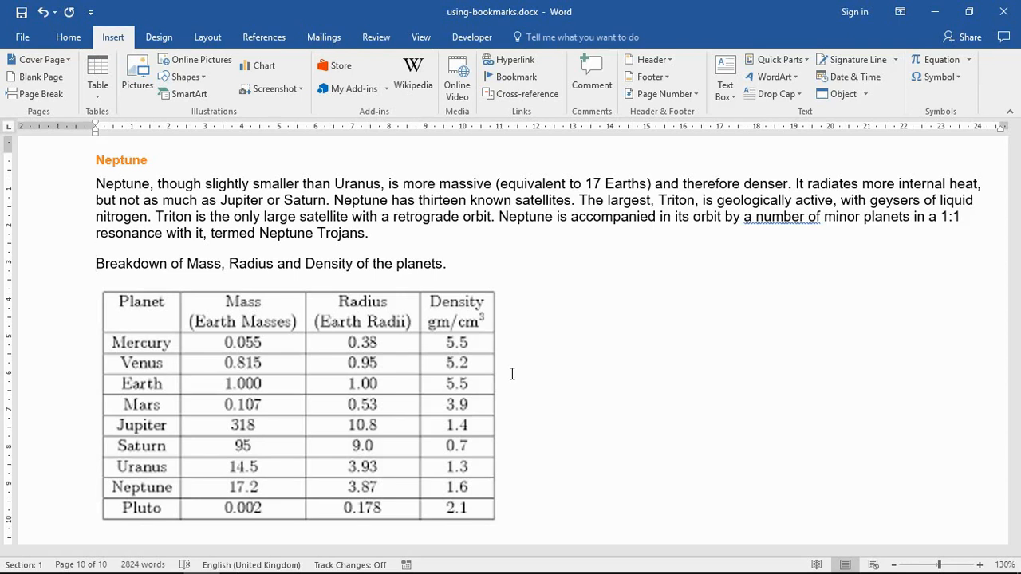
click(97, 263)
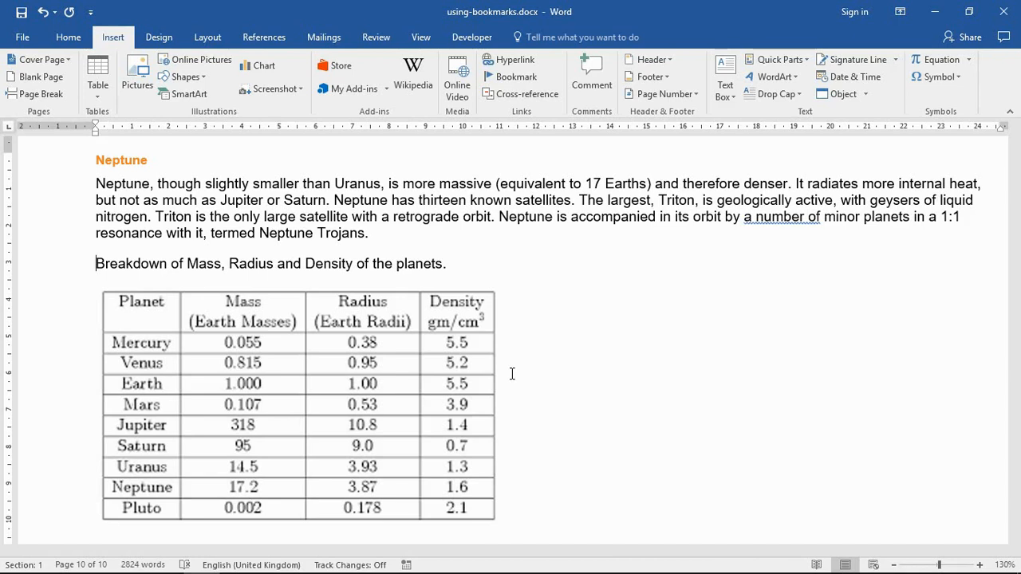
mouse_move(86, 45)
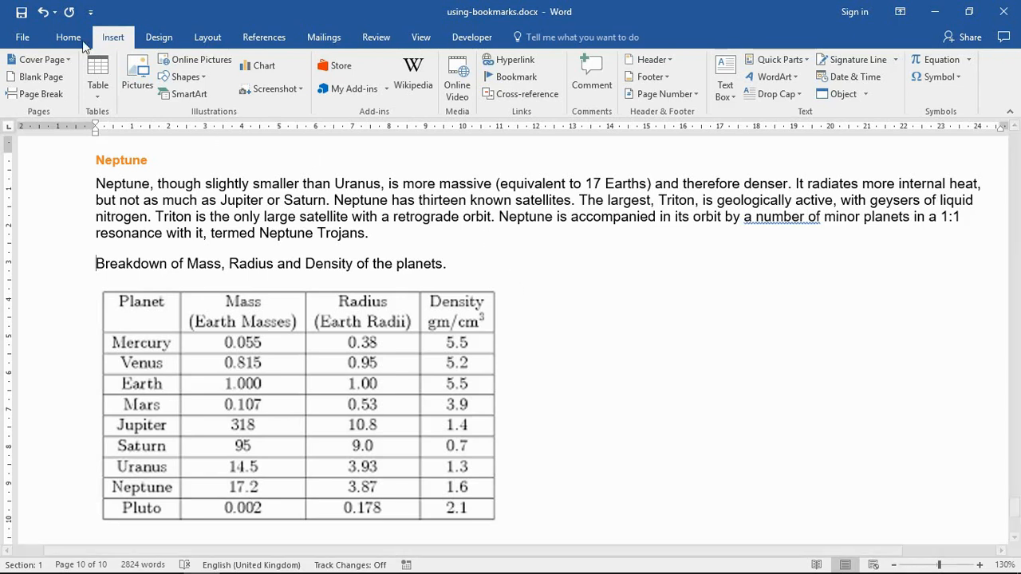
click(67, 37)
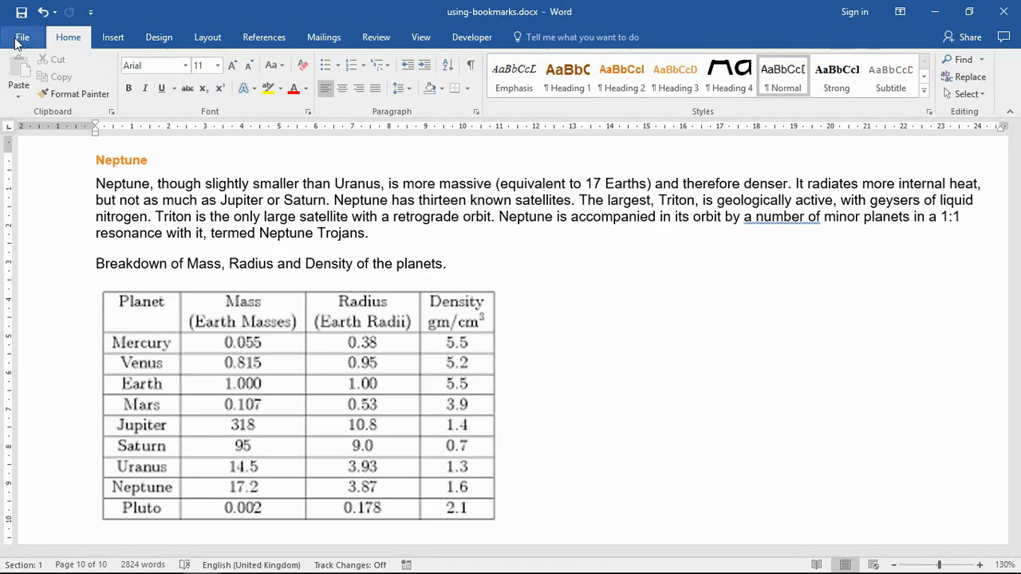
- Turn on 'Show bookmarks' under Show document content in Word's Advanced options
click(23, 37)
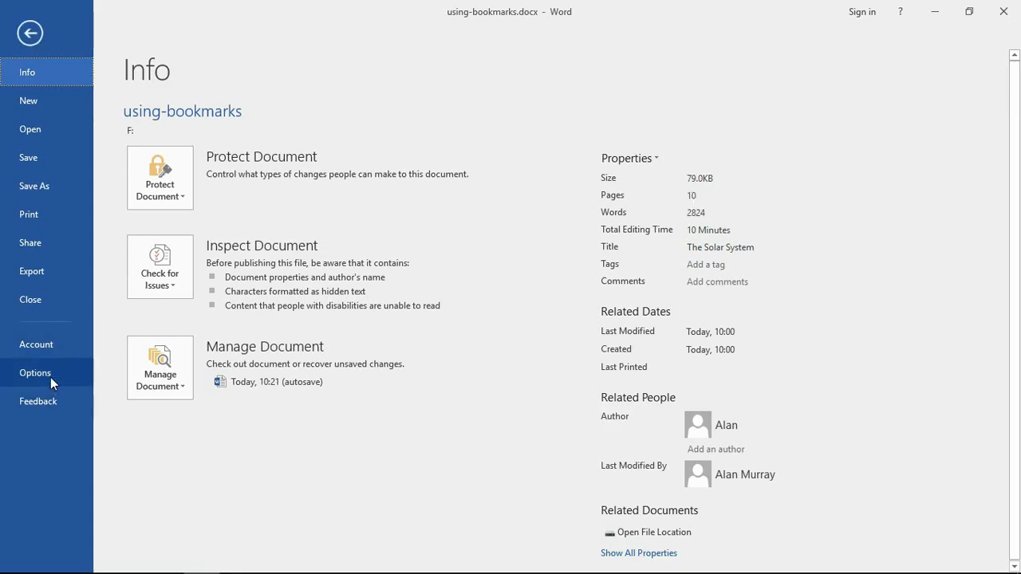
click(35, 373)
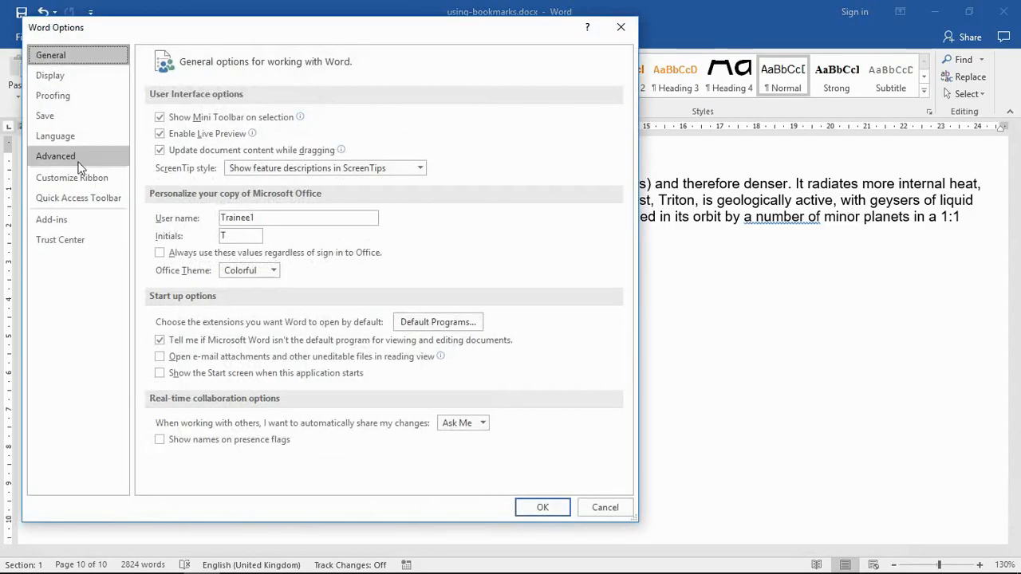
click(54, 157)
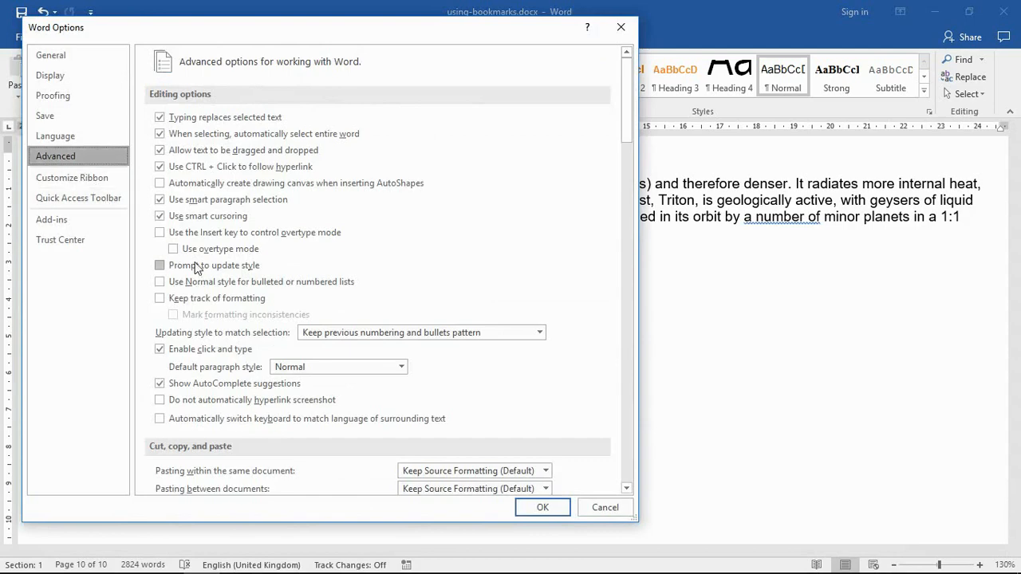
scroll(down, 3)
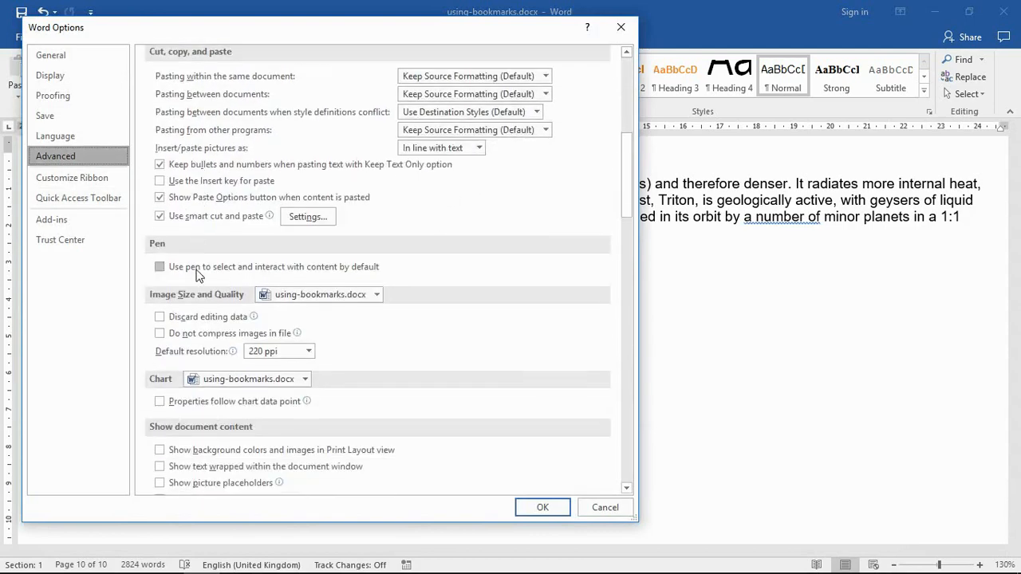
scroll(down, 3)
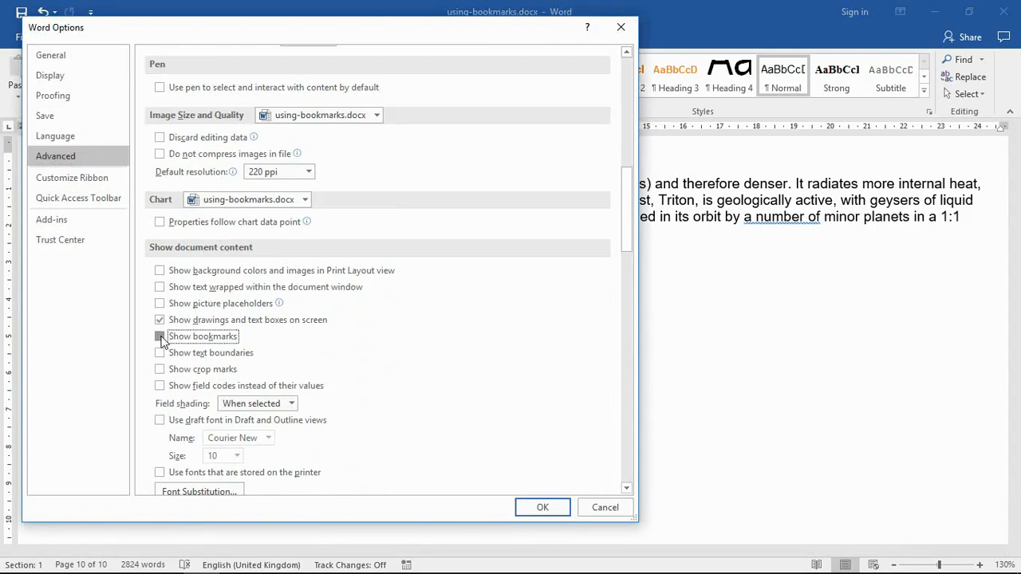
click(160, 335)
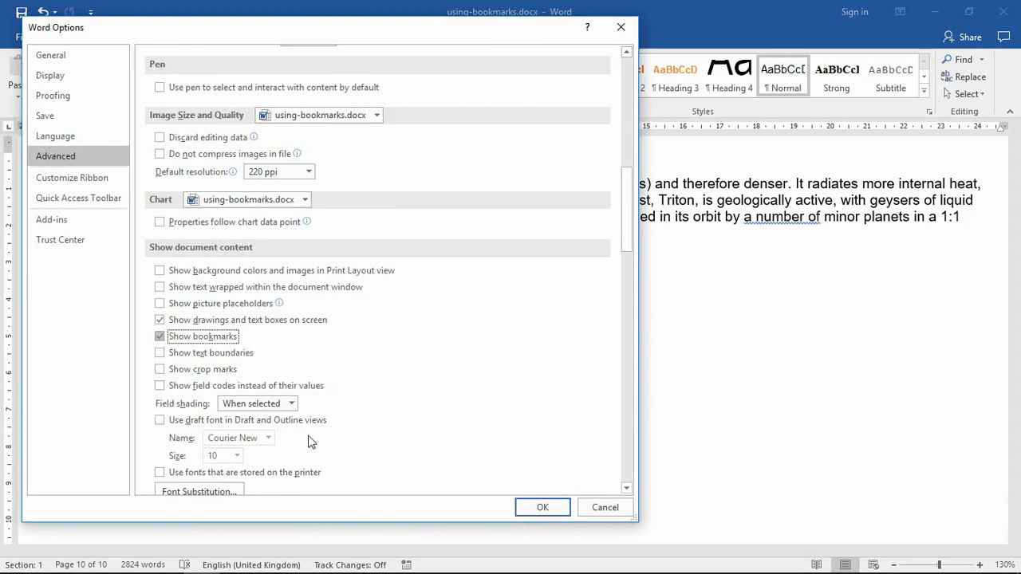
click(542, 508)
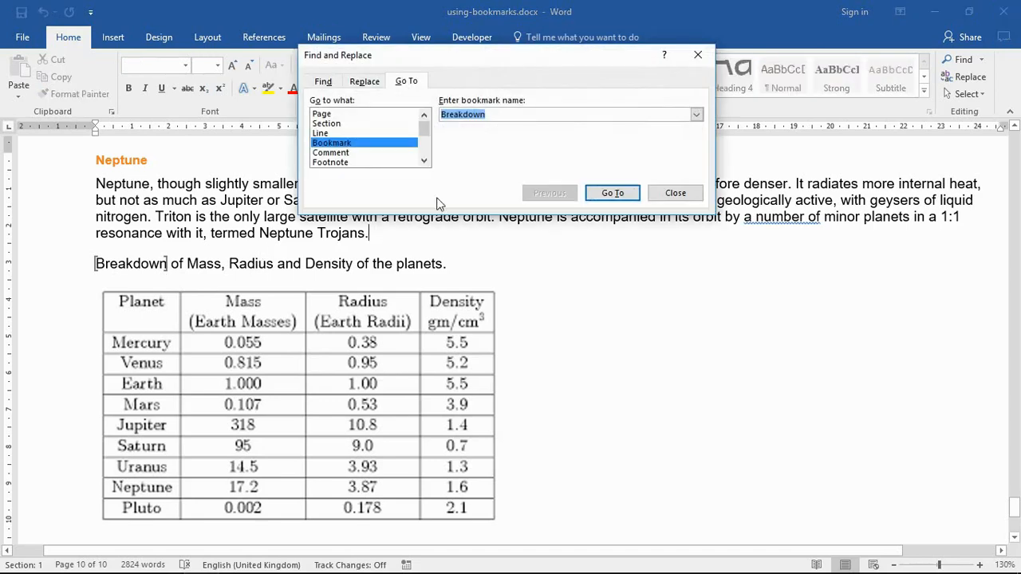
click(695, 115)
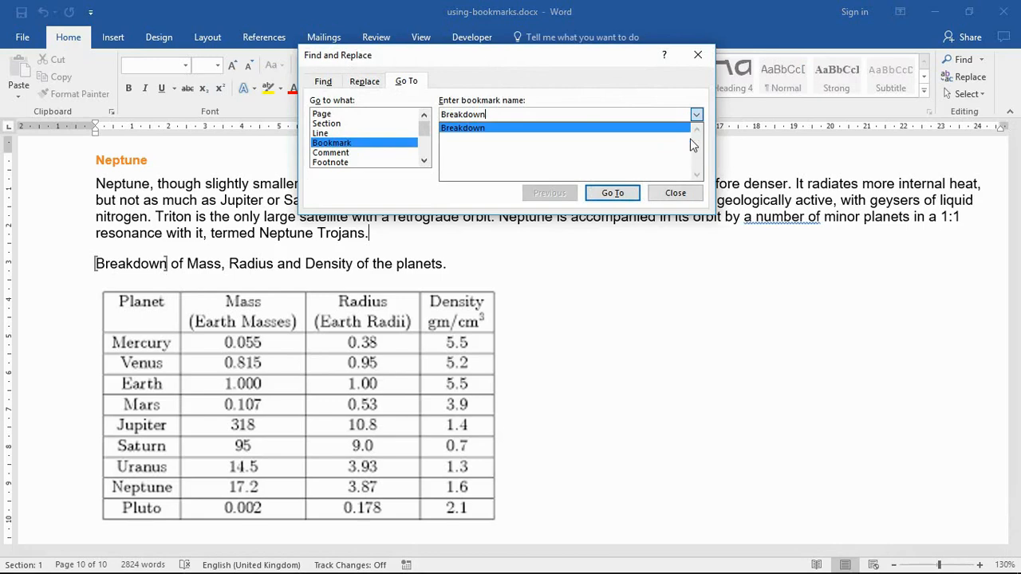
mouse_move(692, 171)
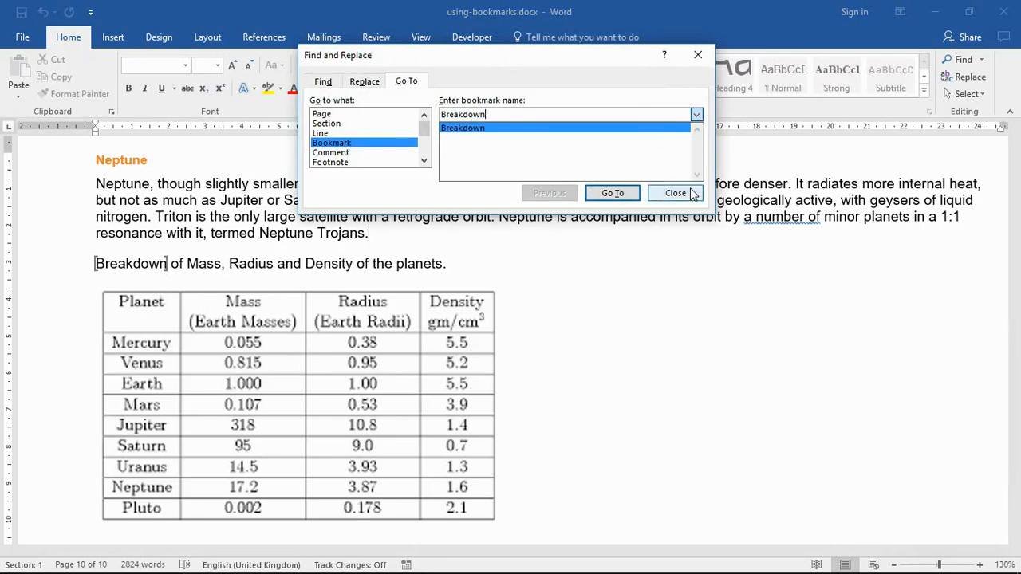
click(675, 193)
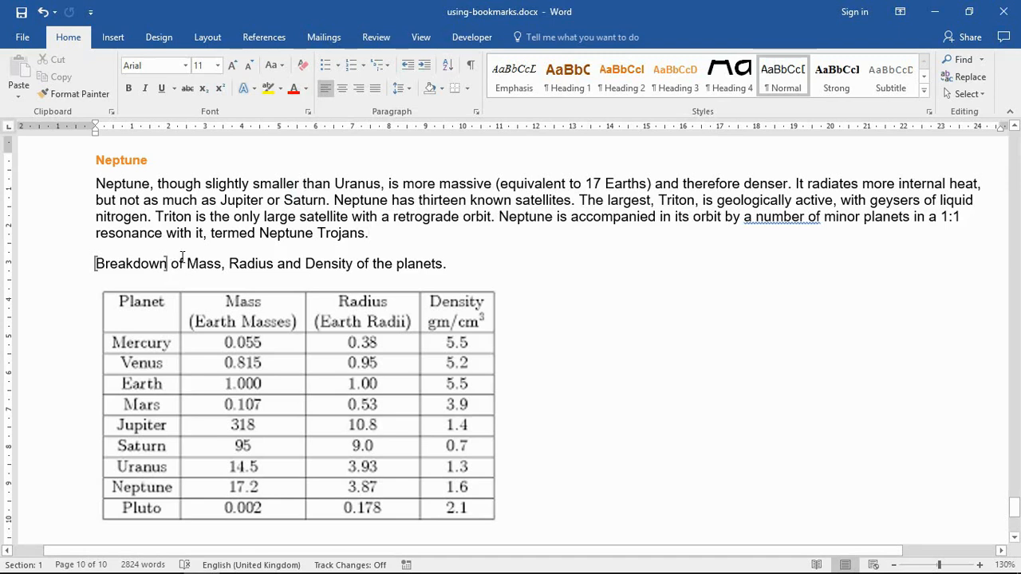
click(367, 233)
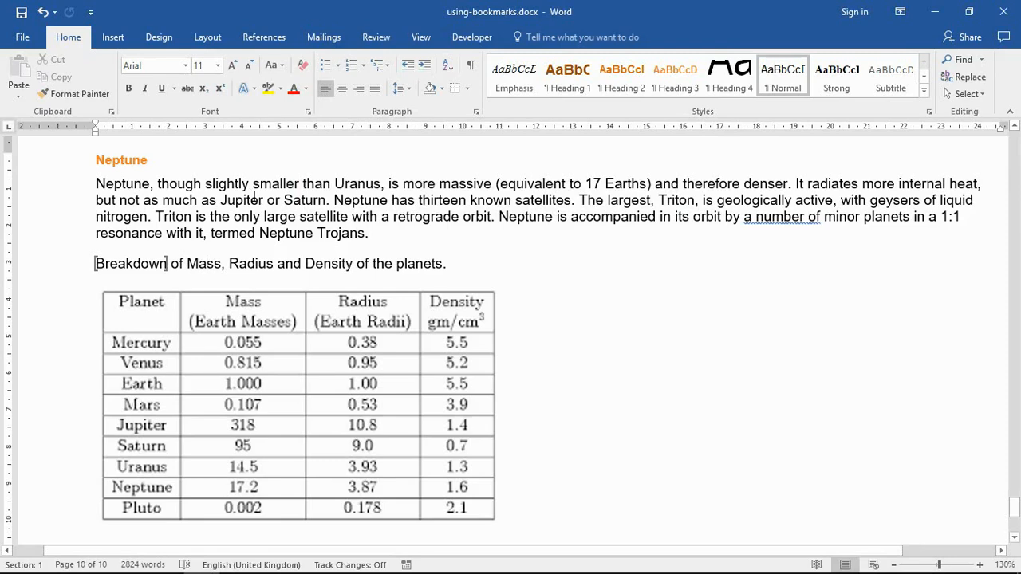
click(111, 37)
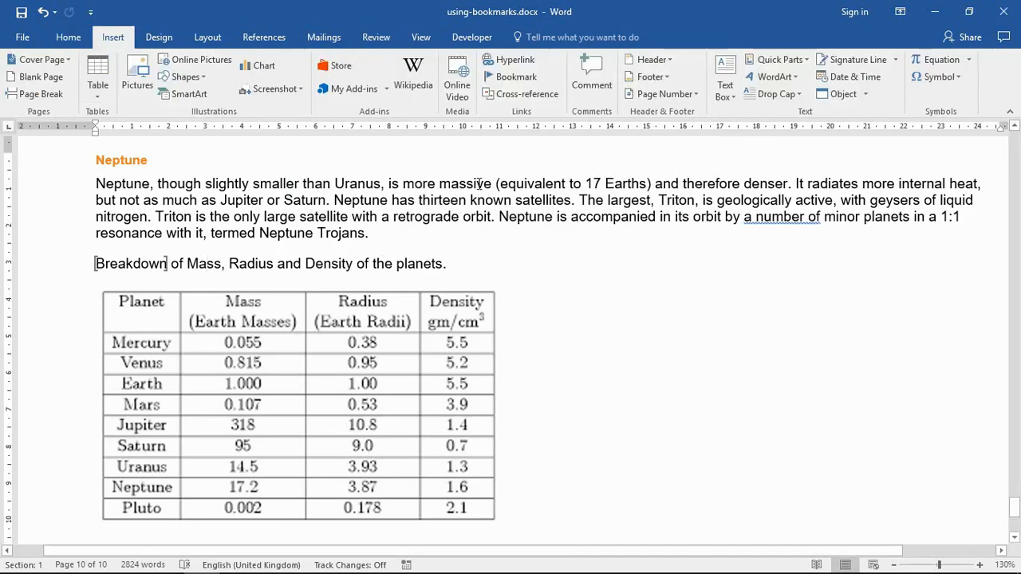
- Delete the 'Breakdown' bookmark from the Bookmark dialog and close it
click(514, 77)
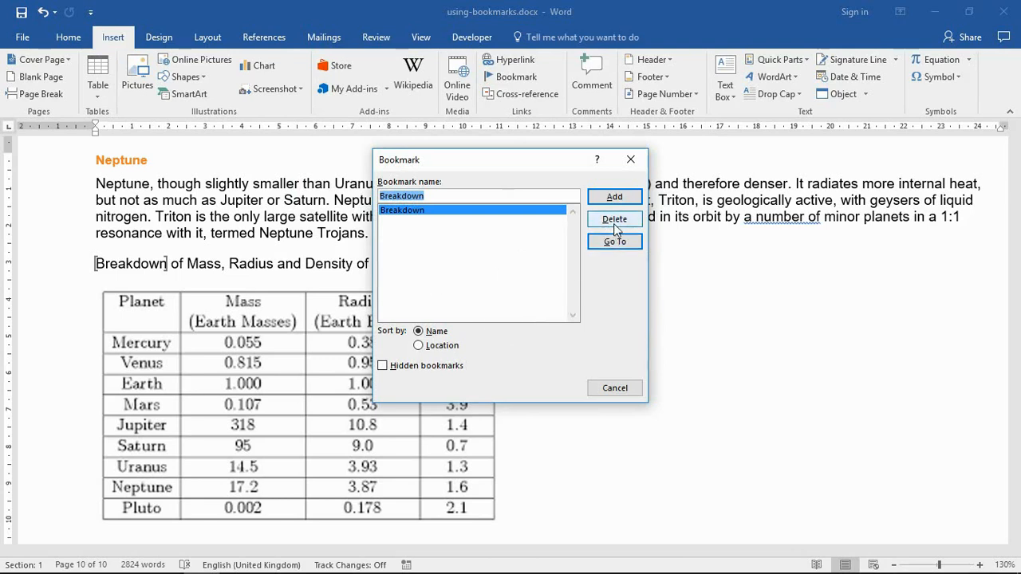
mouse_move(631, 222)
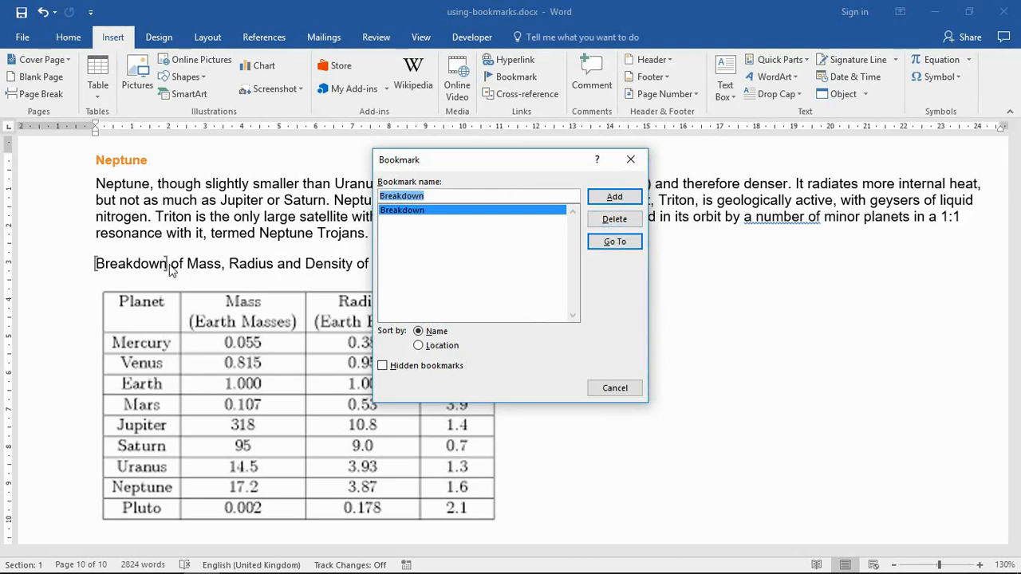
click(614, 220)
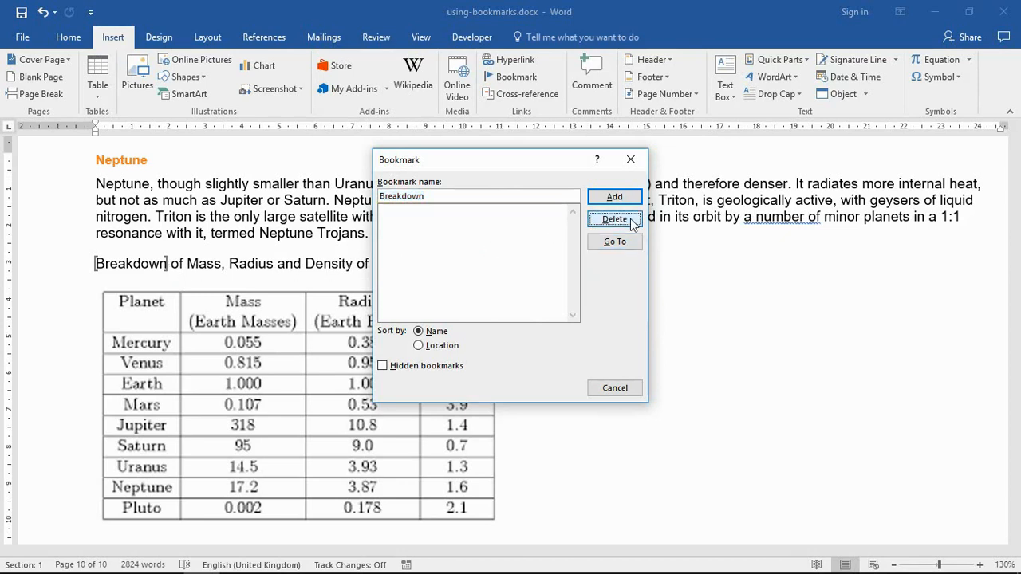
click(615, 219)
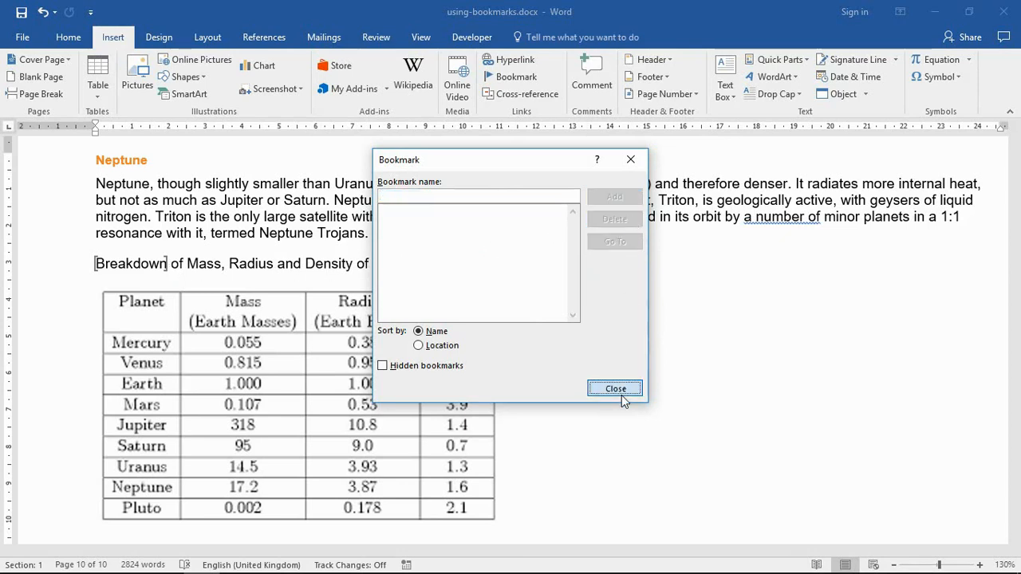
click(615, 389)
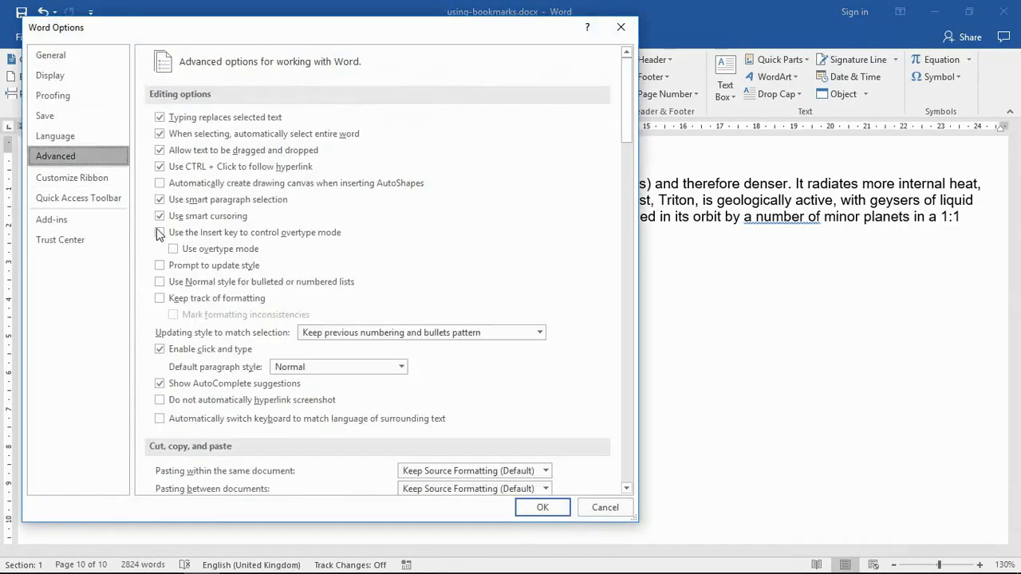
- Turn off 'Show bookmarks' in Advanced options and return the cursor after 'Neptune Trojans'
scroll(down, 3)
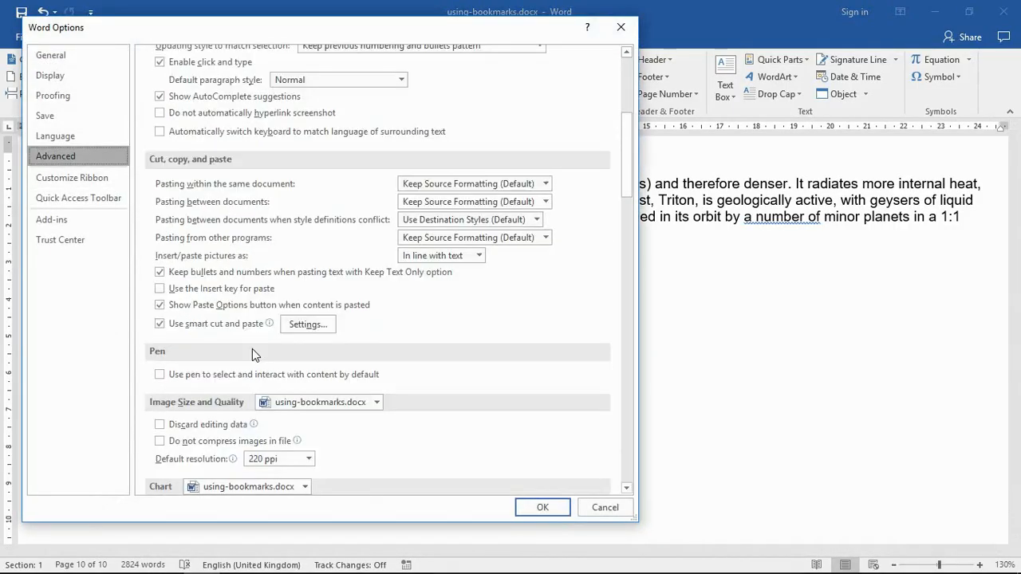
scroll(down, 3)
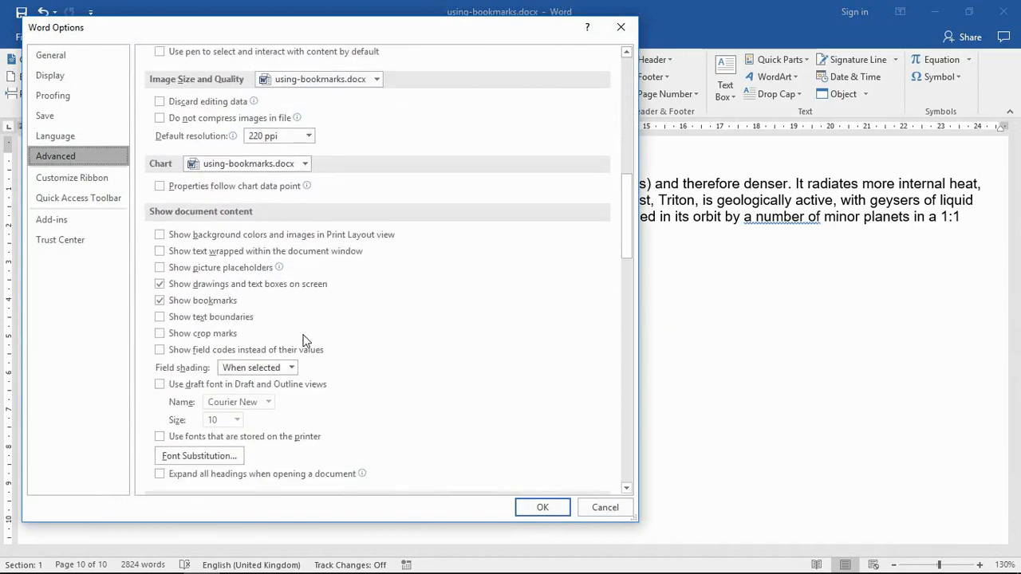
click(160, 300)
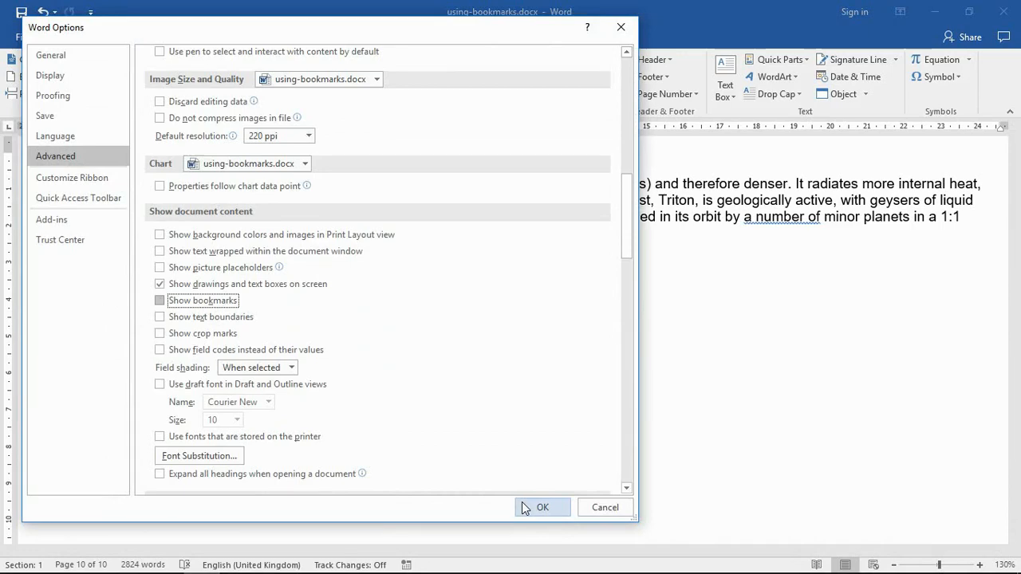
click(543, 507)
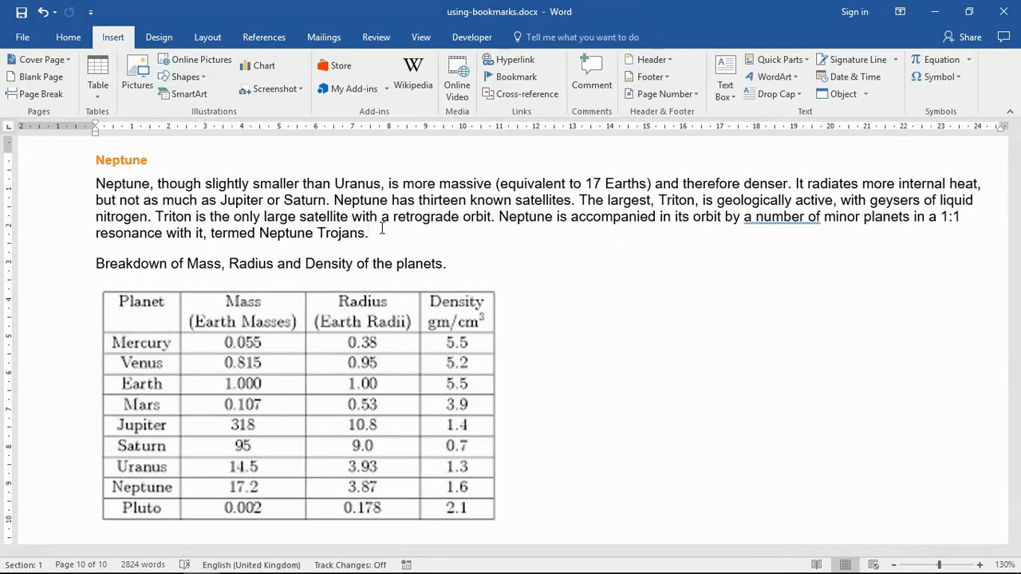
click(367, 233)
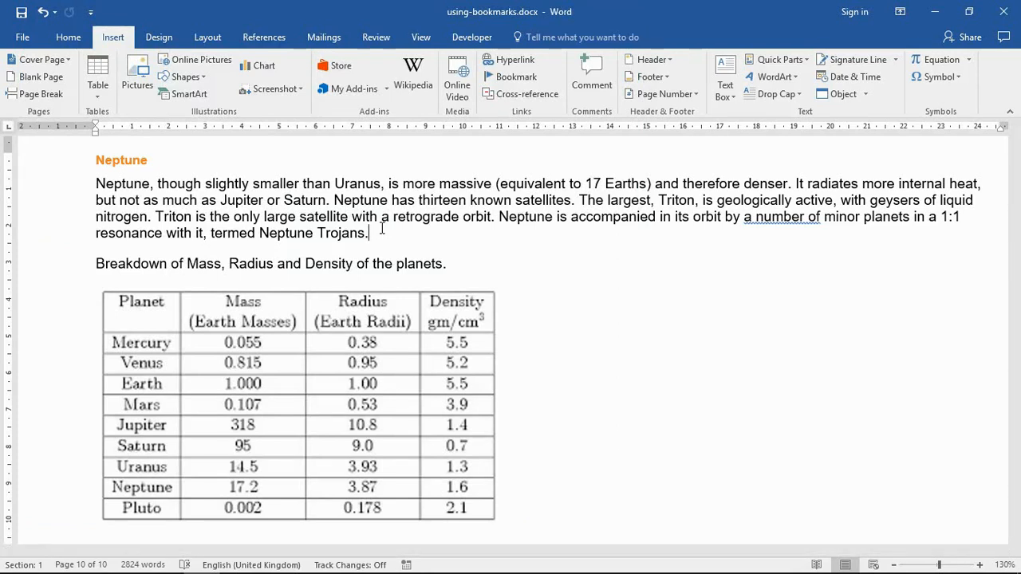